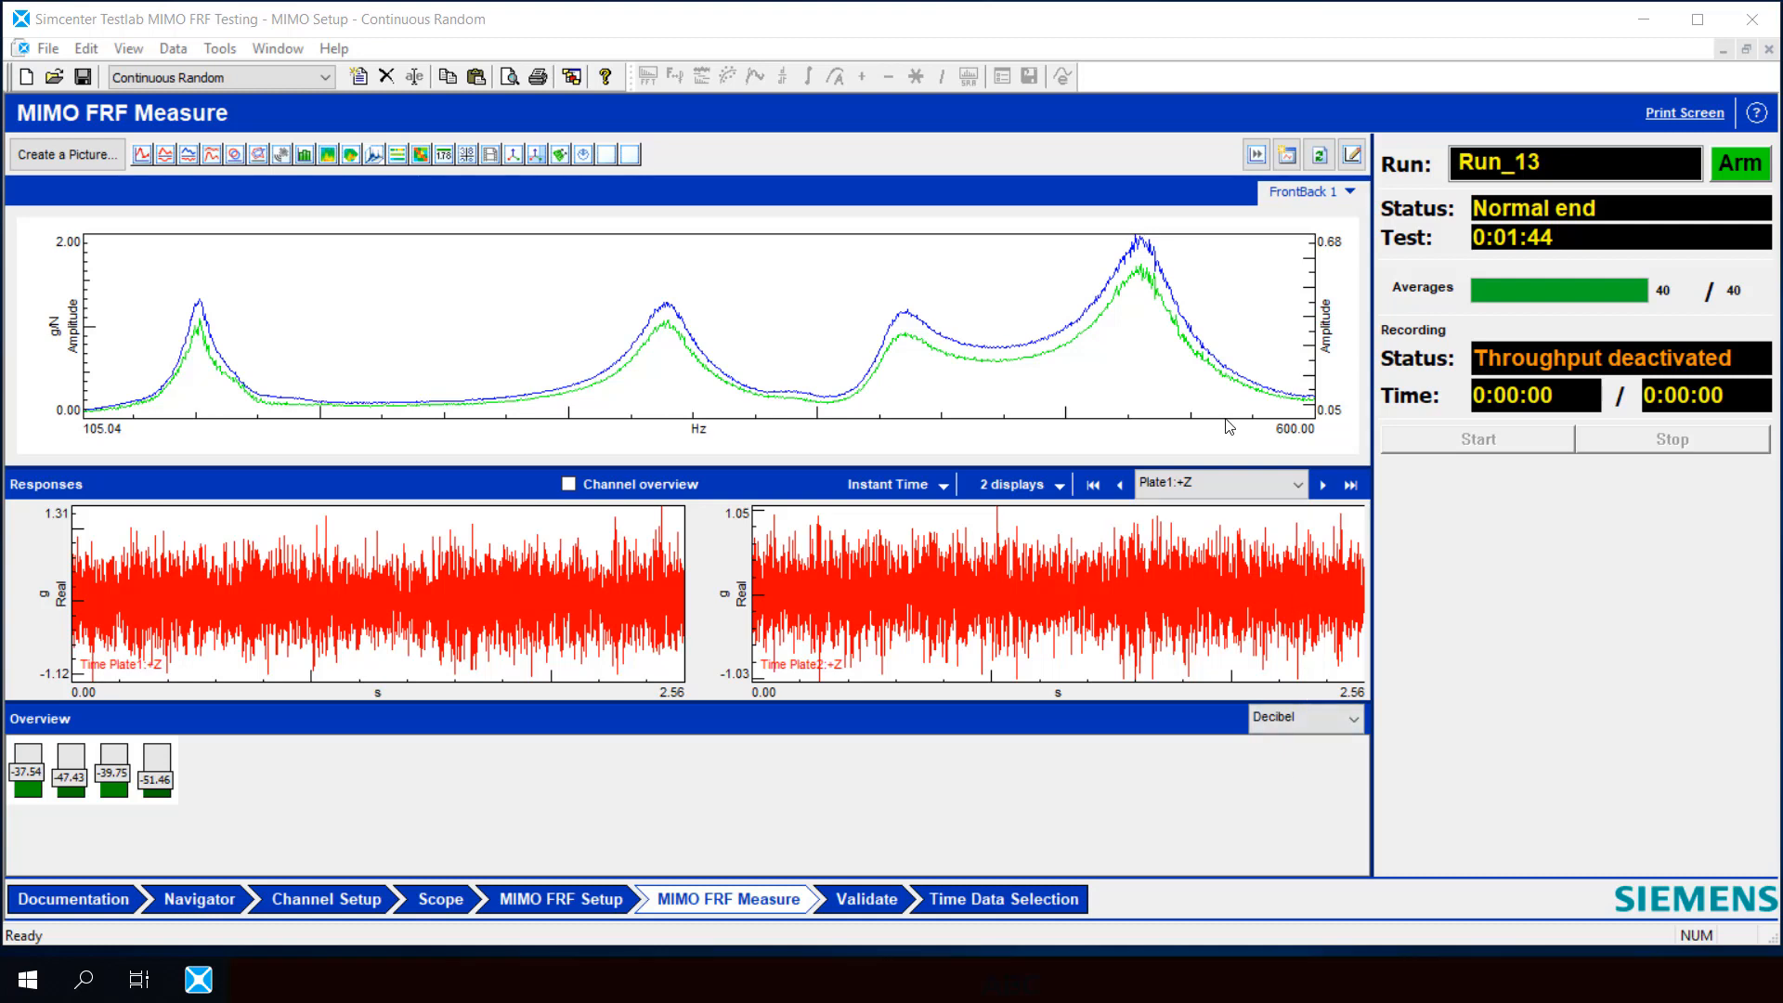
mouse_move(1248, 378)
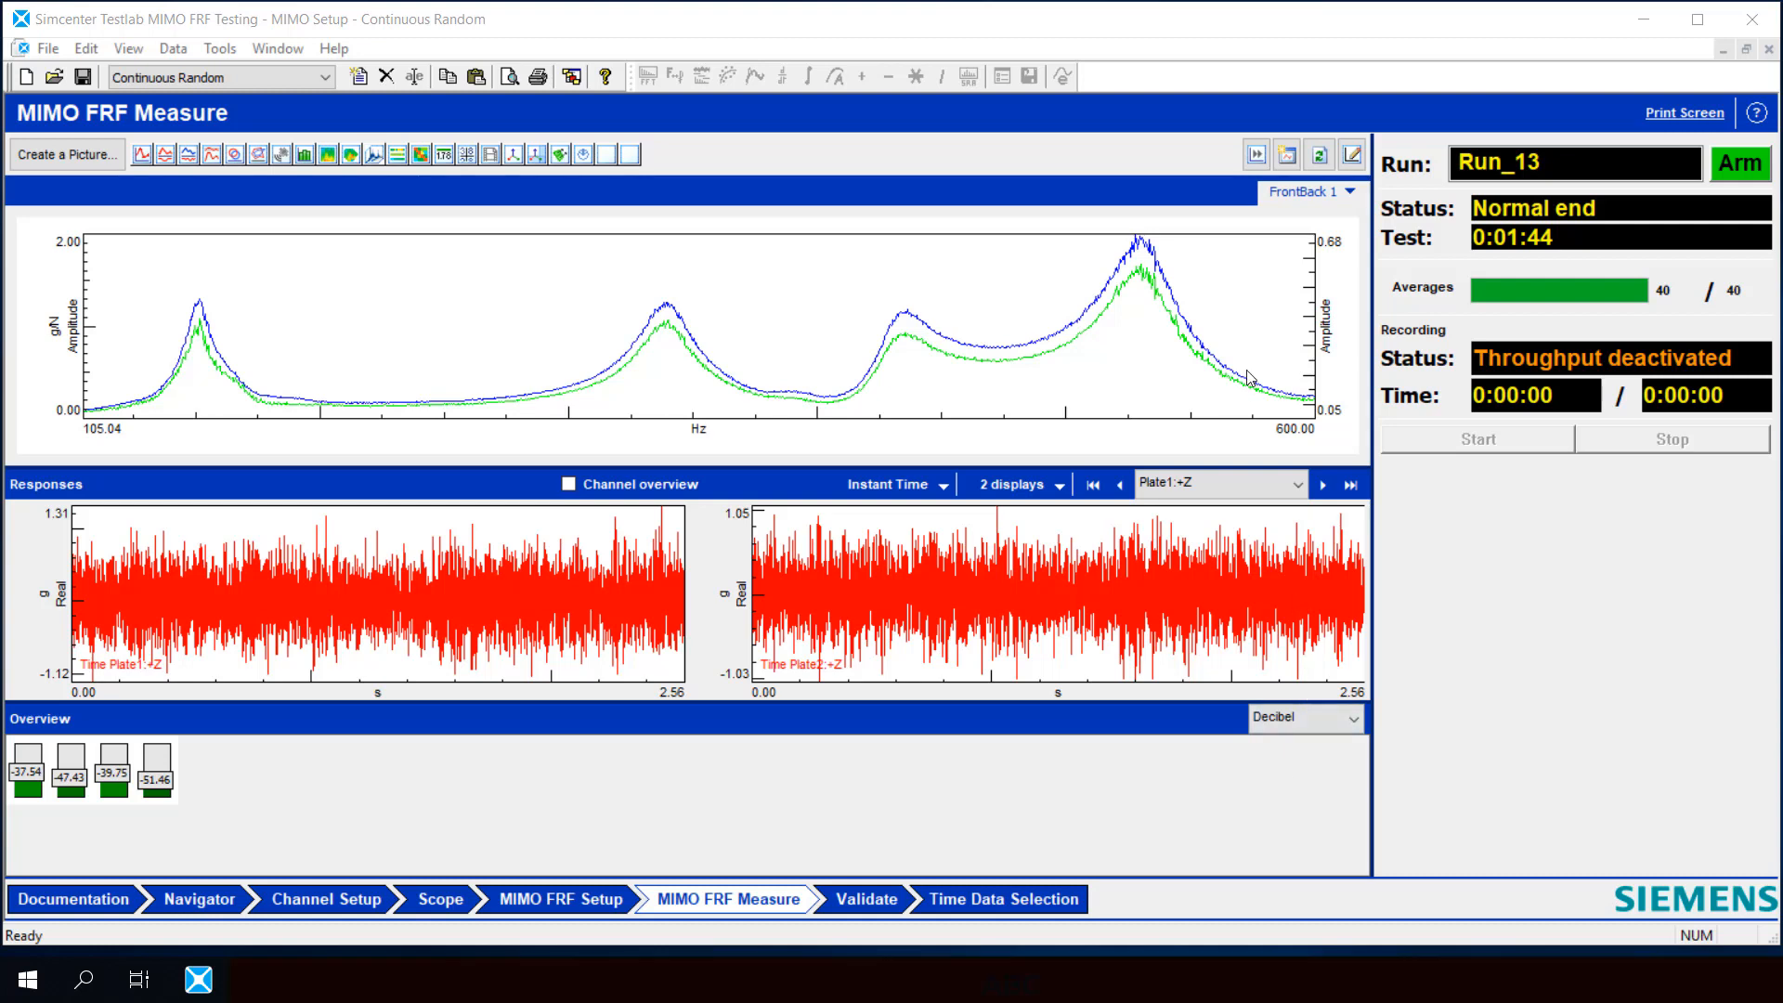
mouse_move(824, 336)
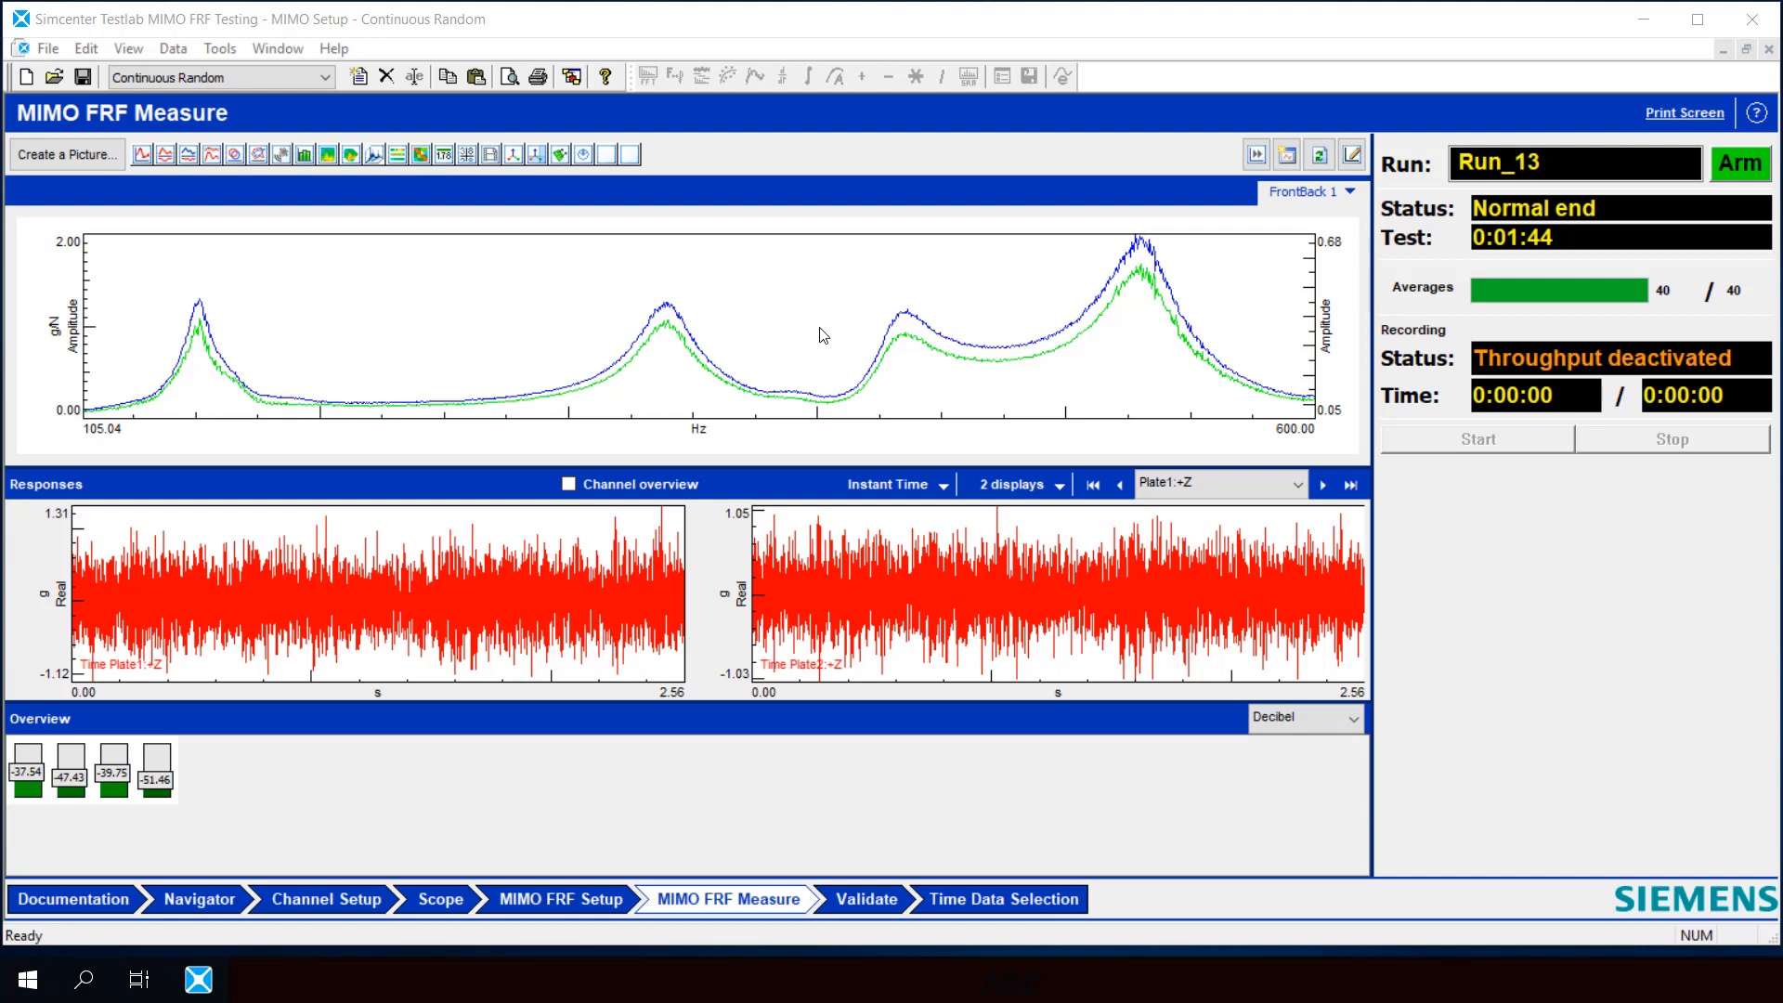
mouse_move(901, 388)
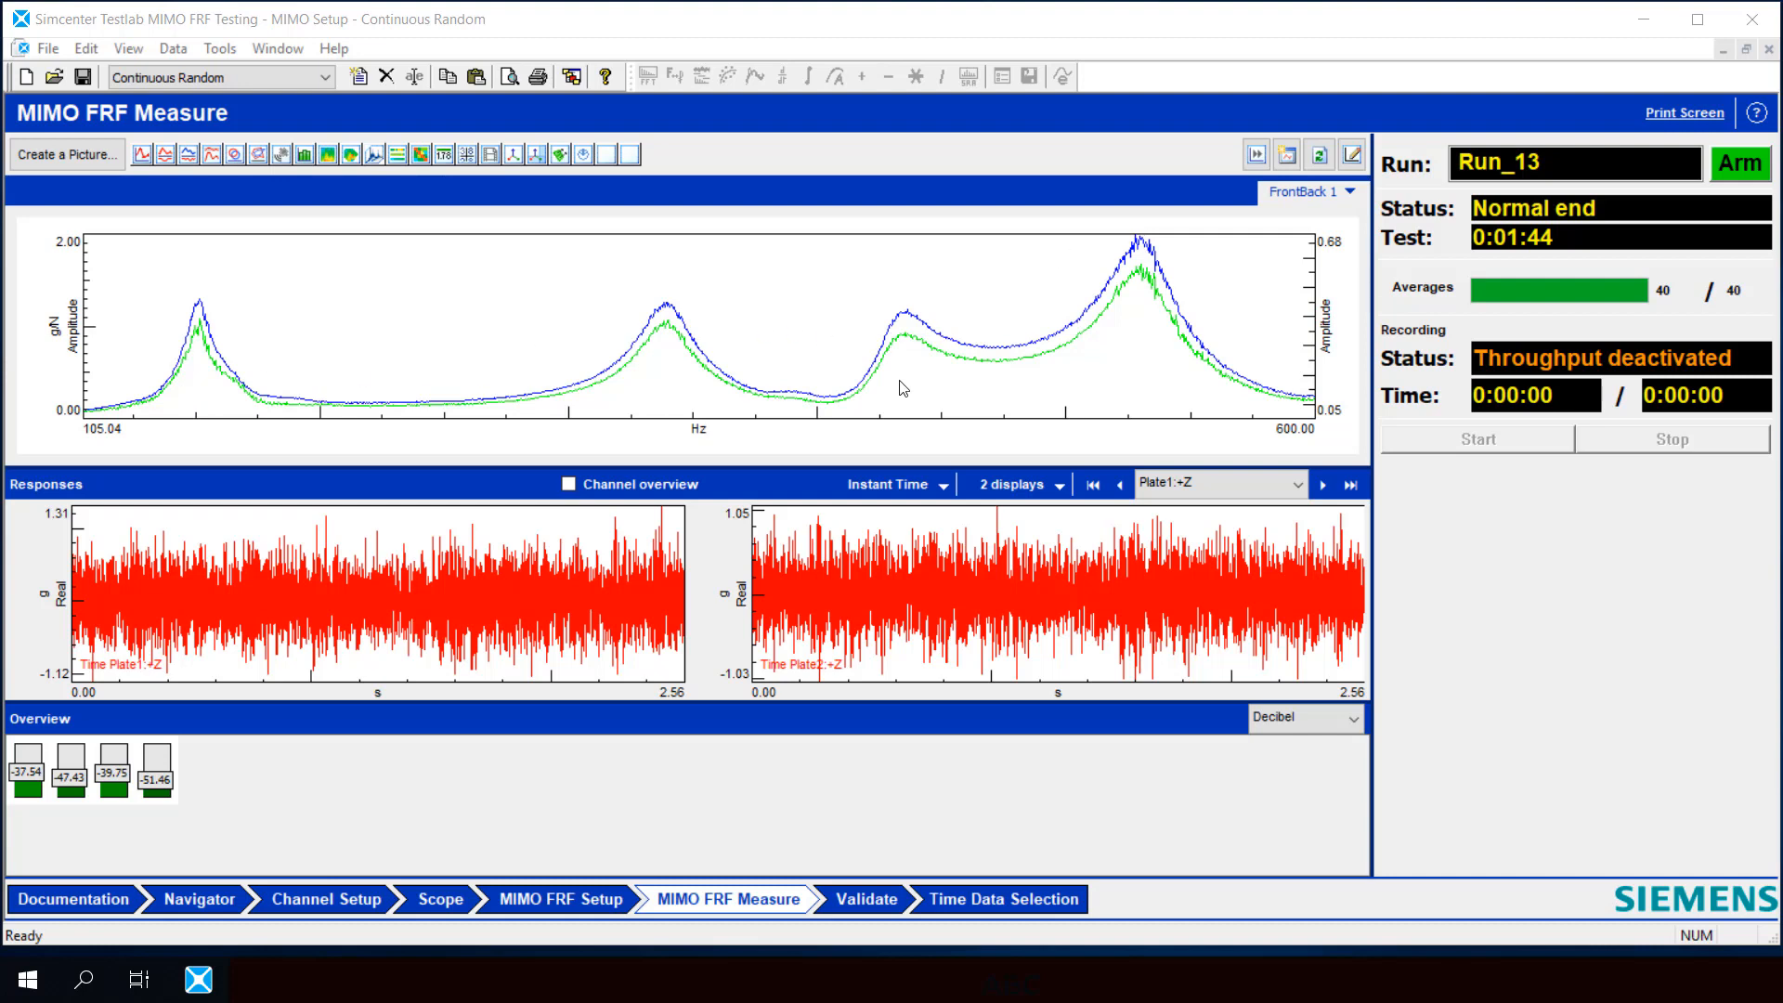
mouse_move(892, 375)
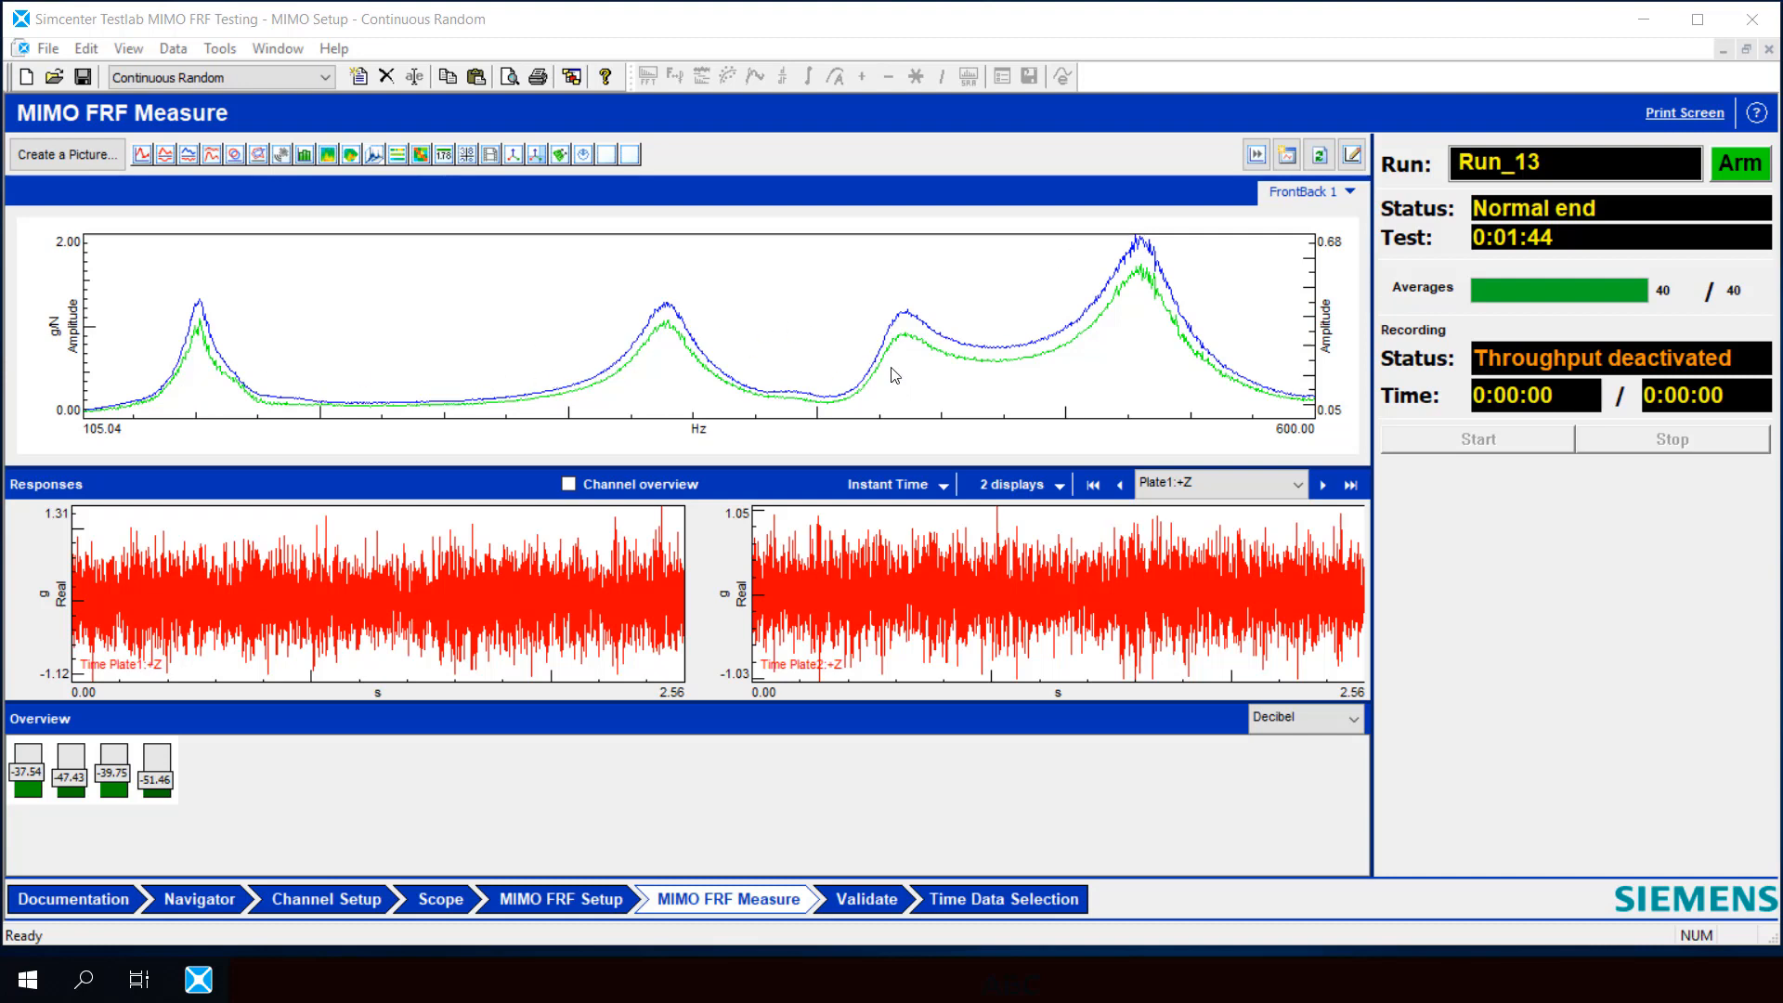
mouse_move(1261, 353)
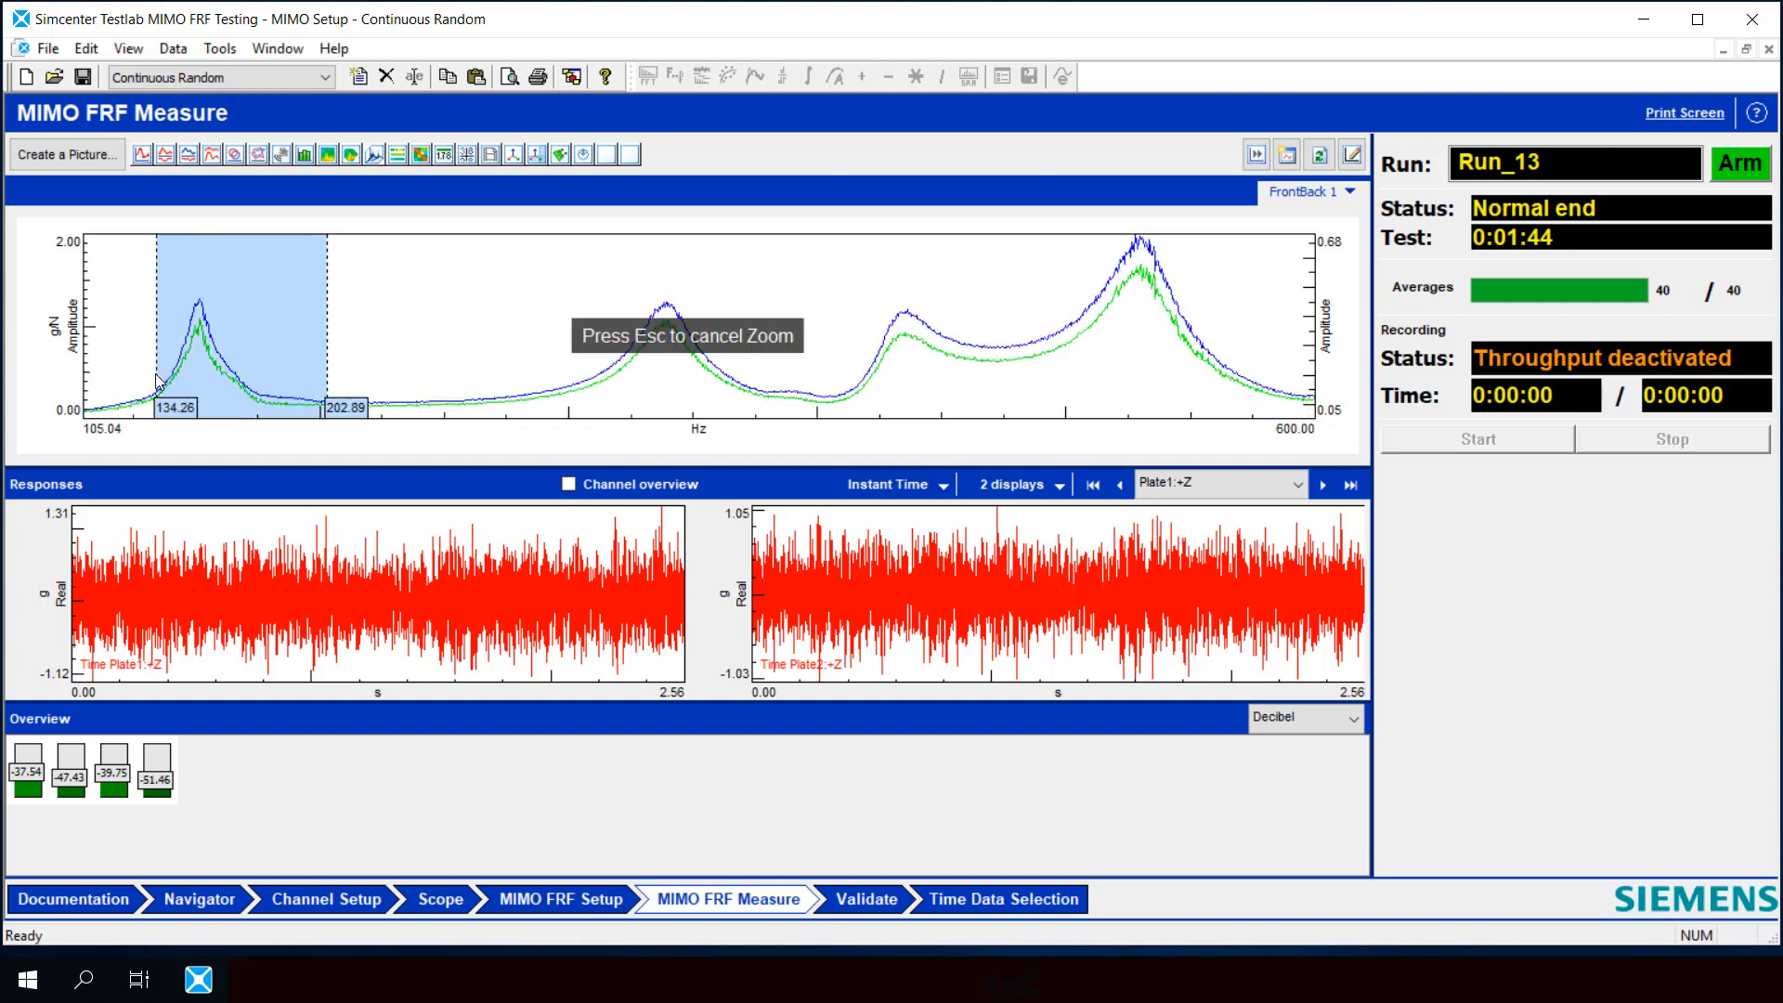
Cancel the two peak zooms and return to the MIMO FRF Setup step.
key(Escape)
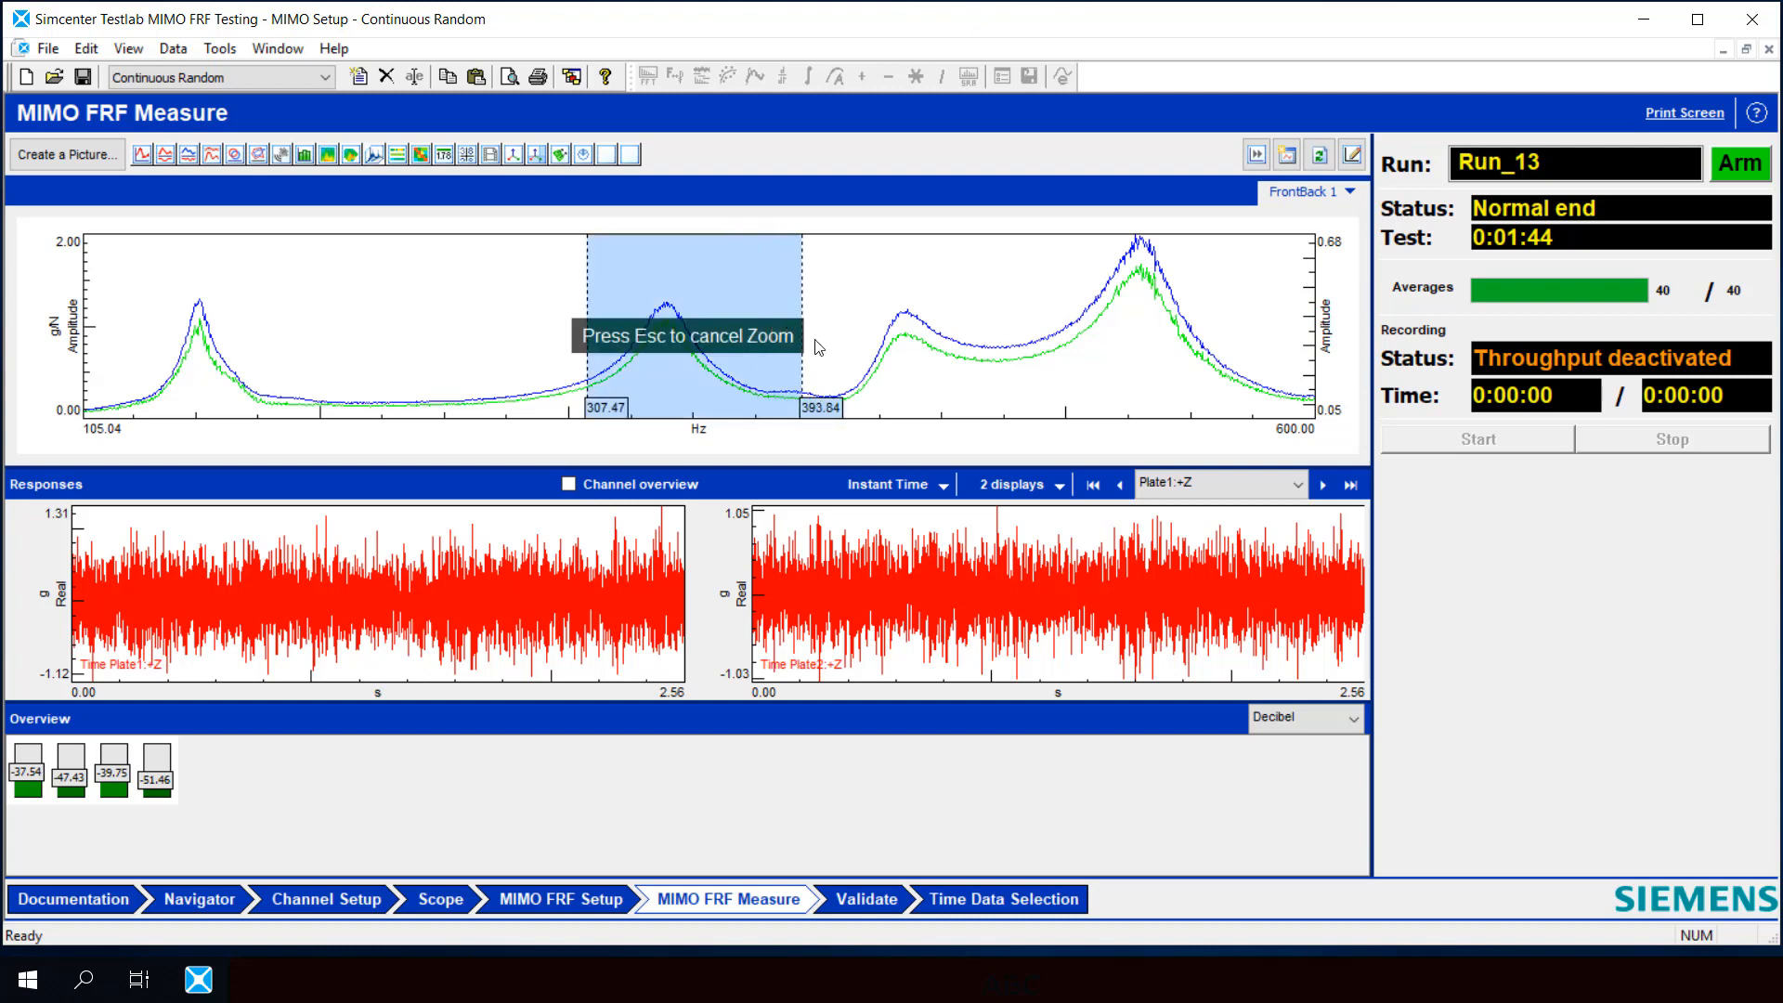
key(Escape)
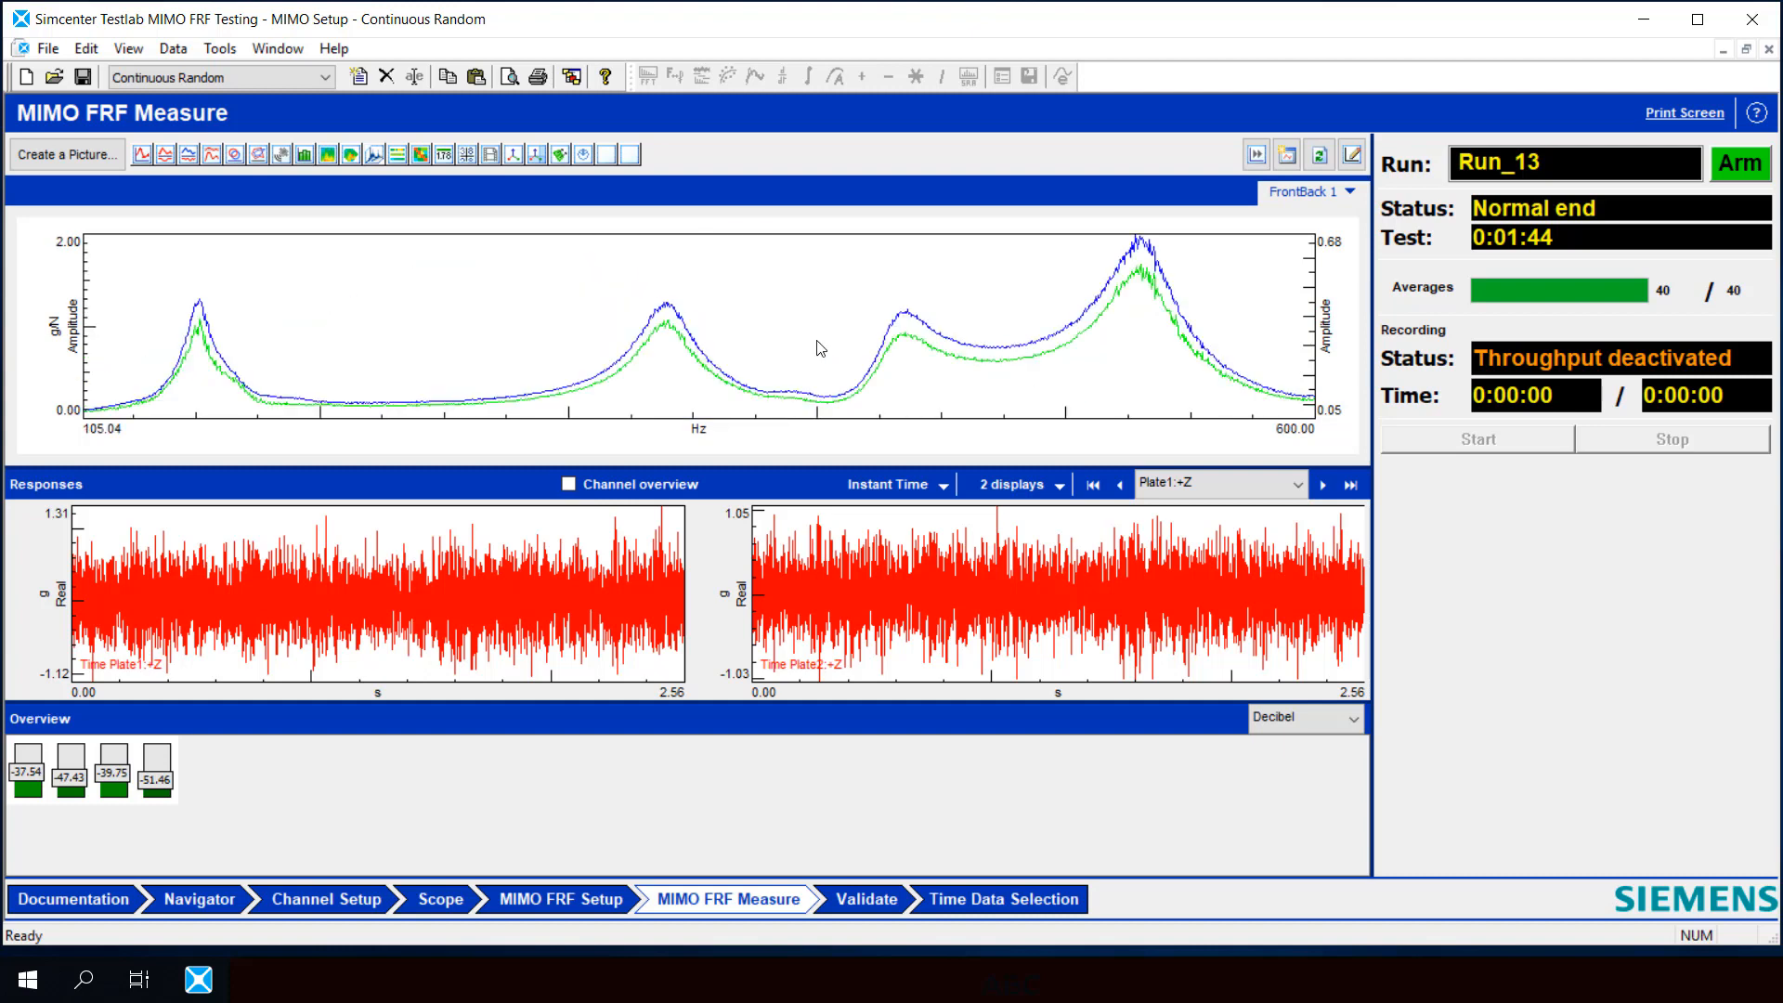
mouse_move(599, 785)
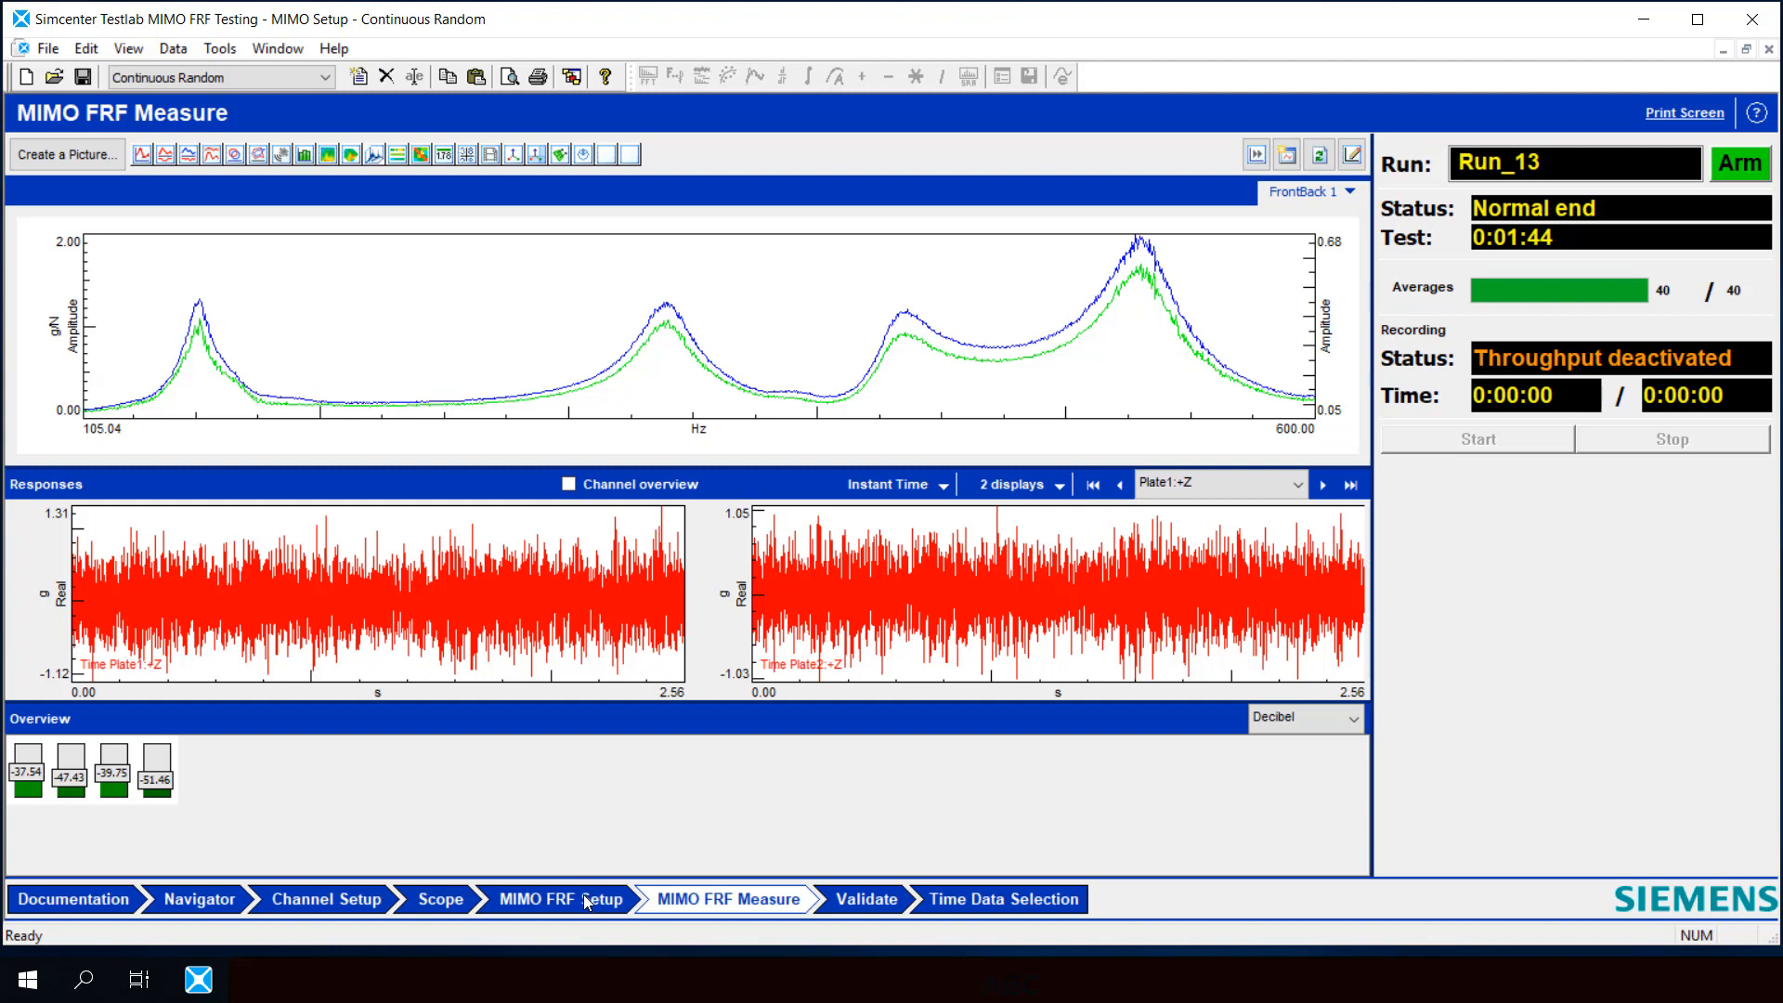
click(561, 898)
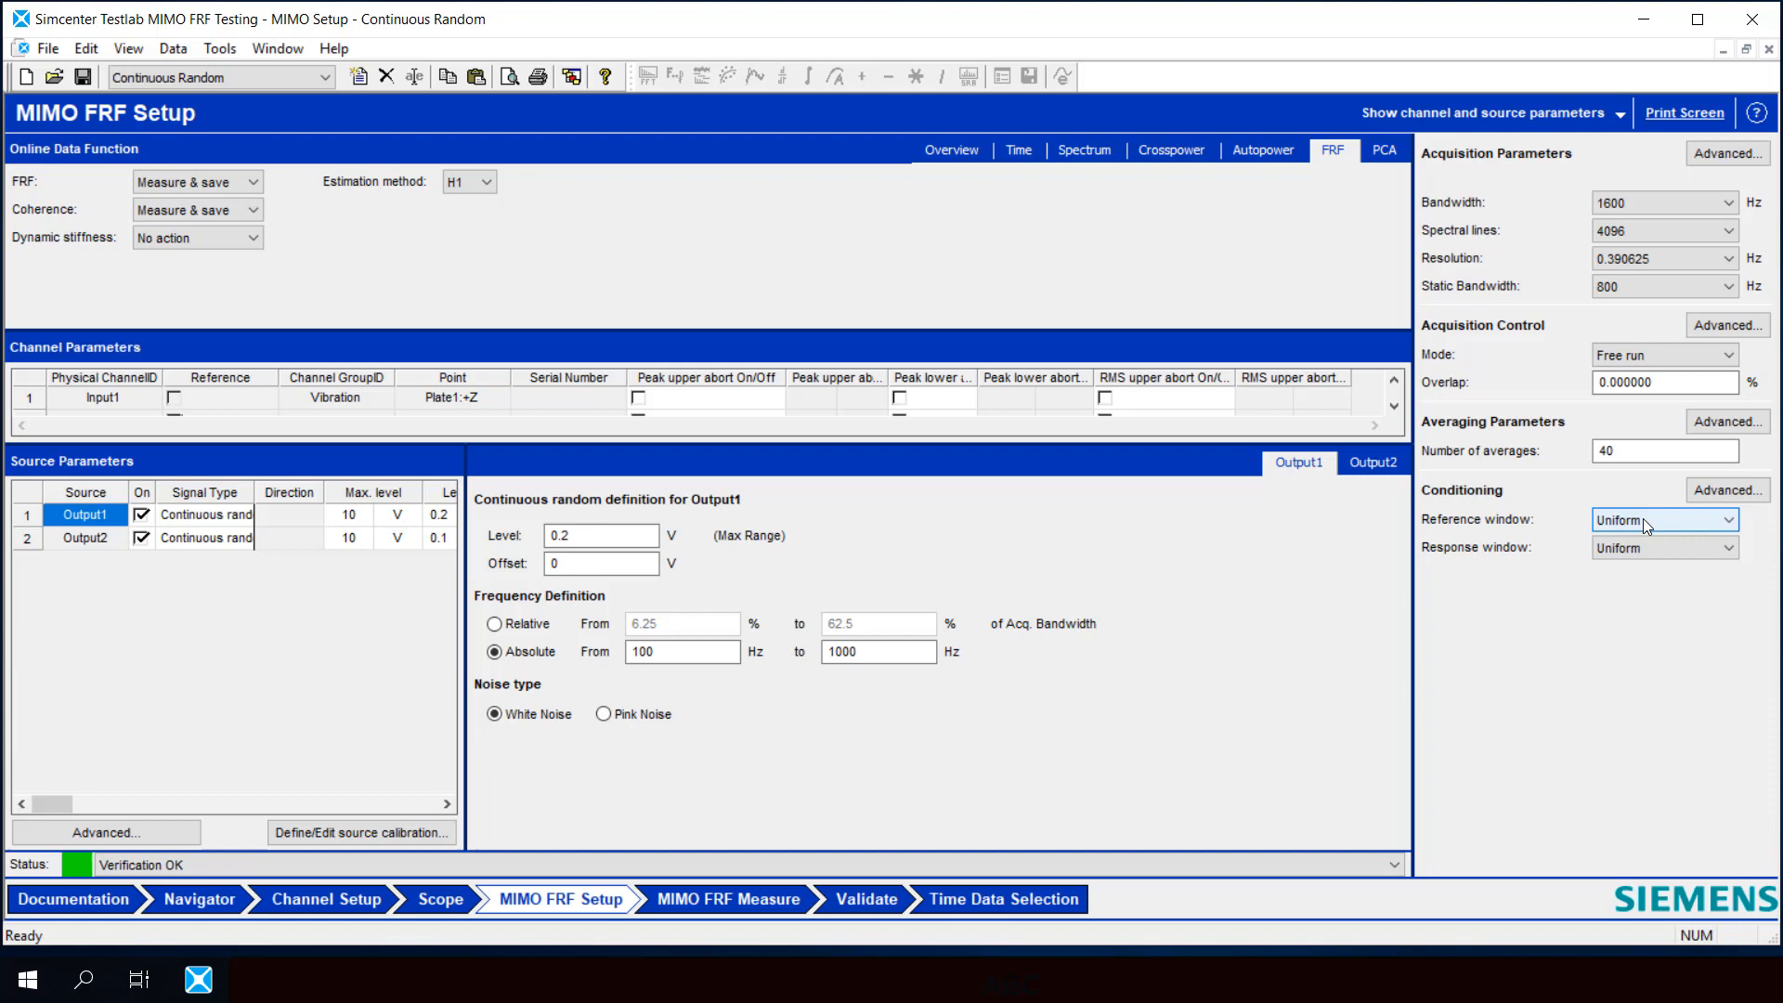
Switch reference and response windows to Hanning, then revert both to Uniform.
click(1663, 518)
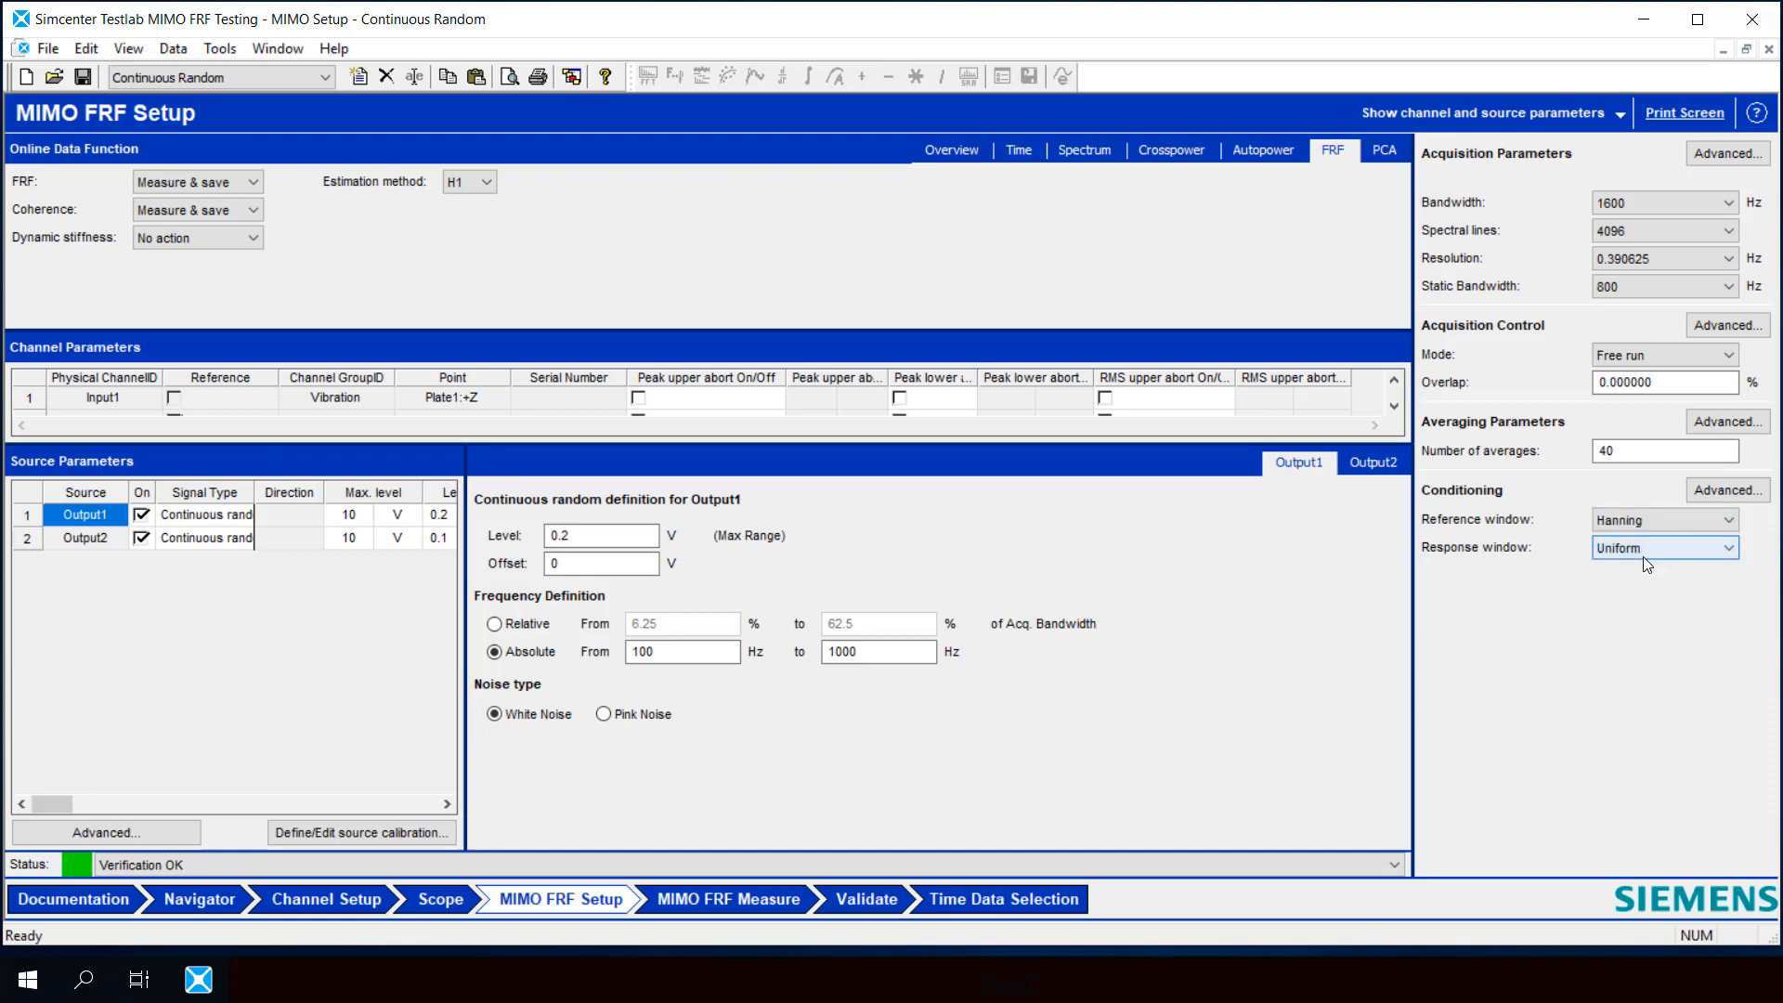
click(1663, 547)
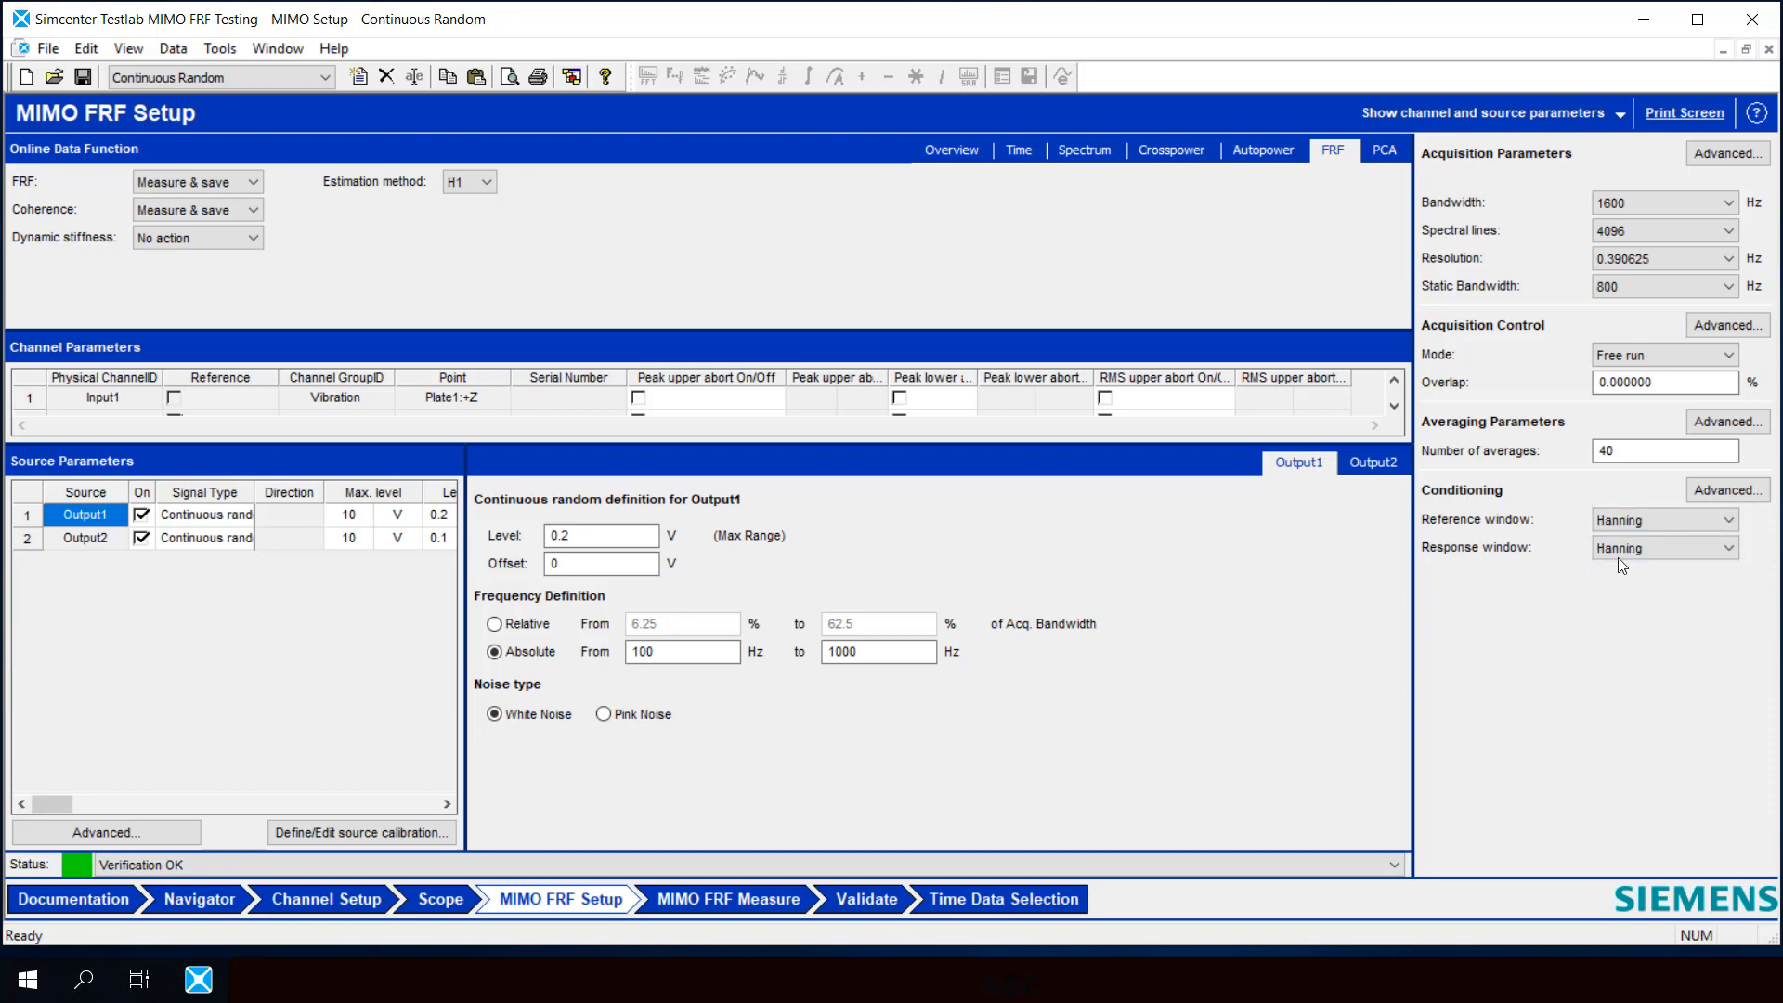
mouse_move(1587, 535)
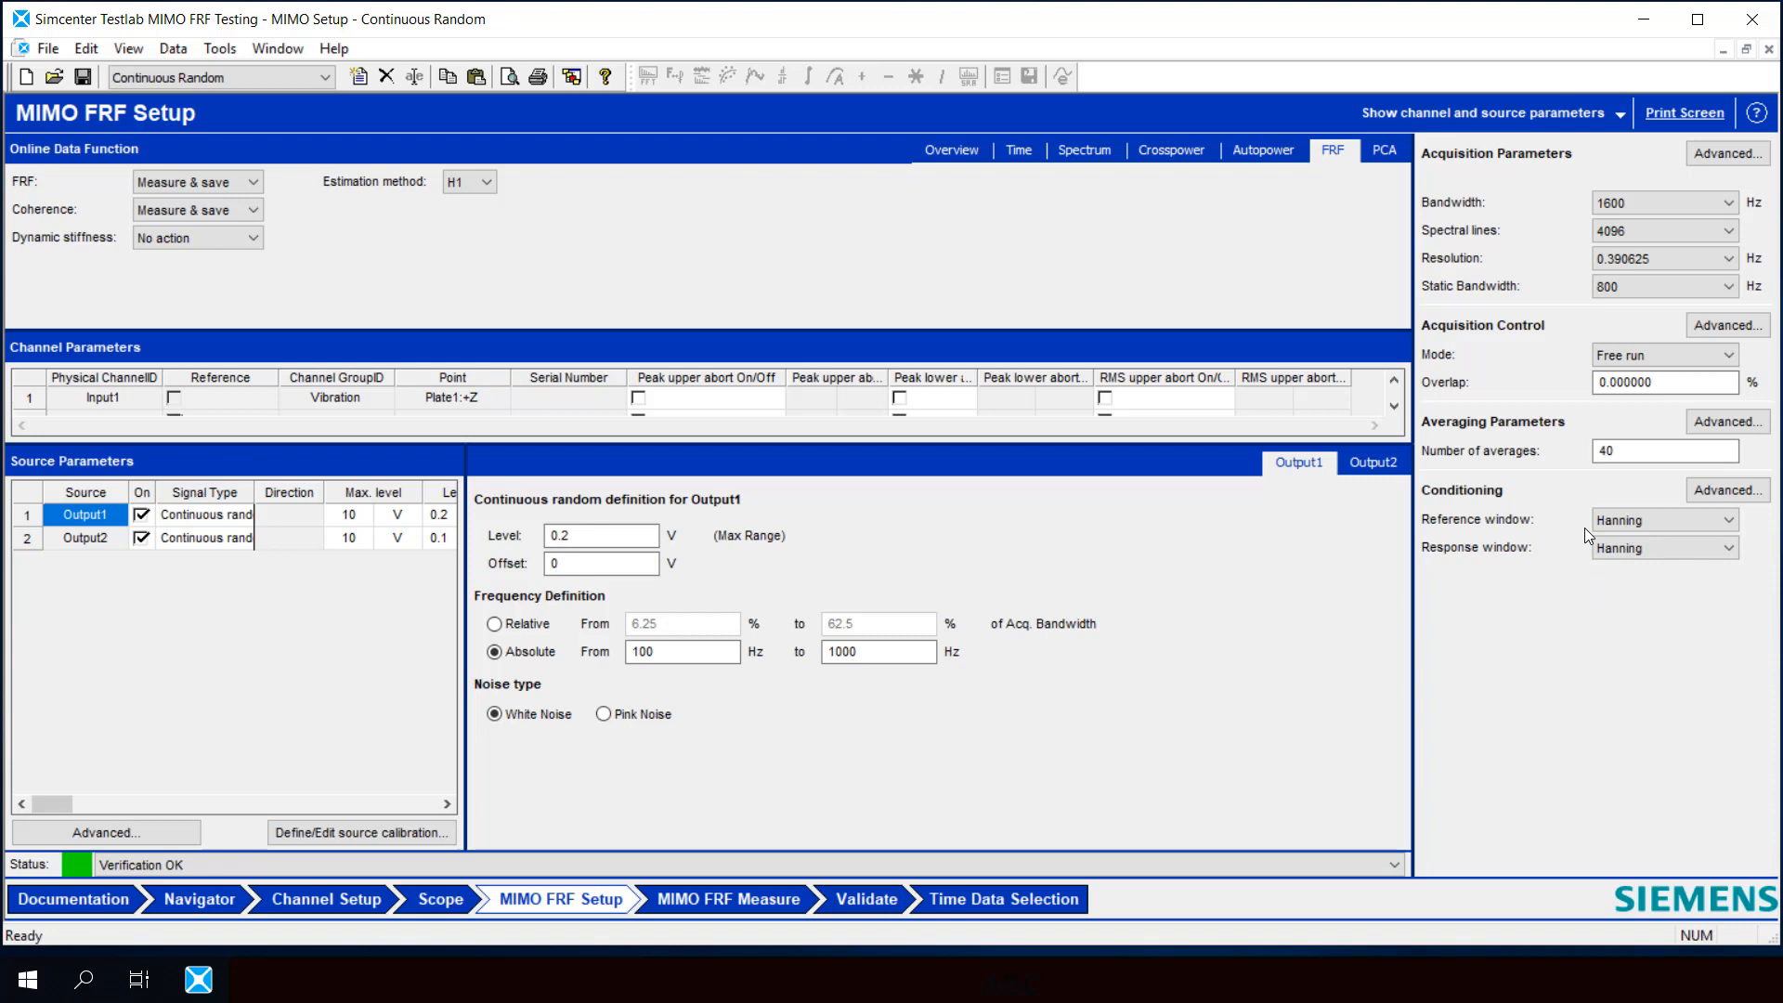
mouse_move(1177, 551)
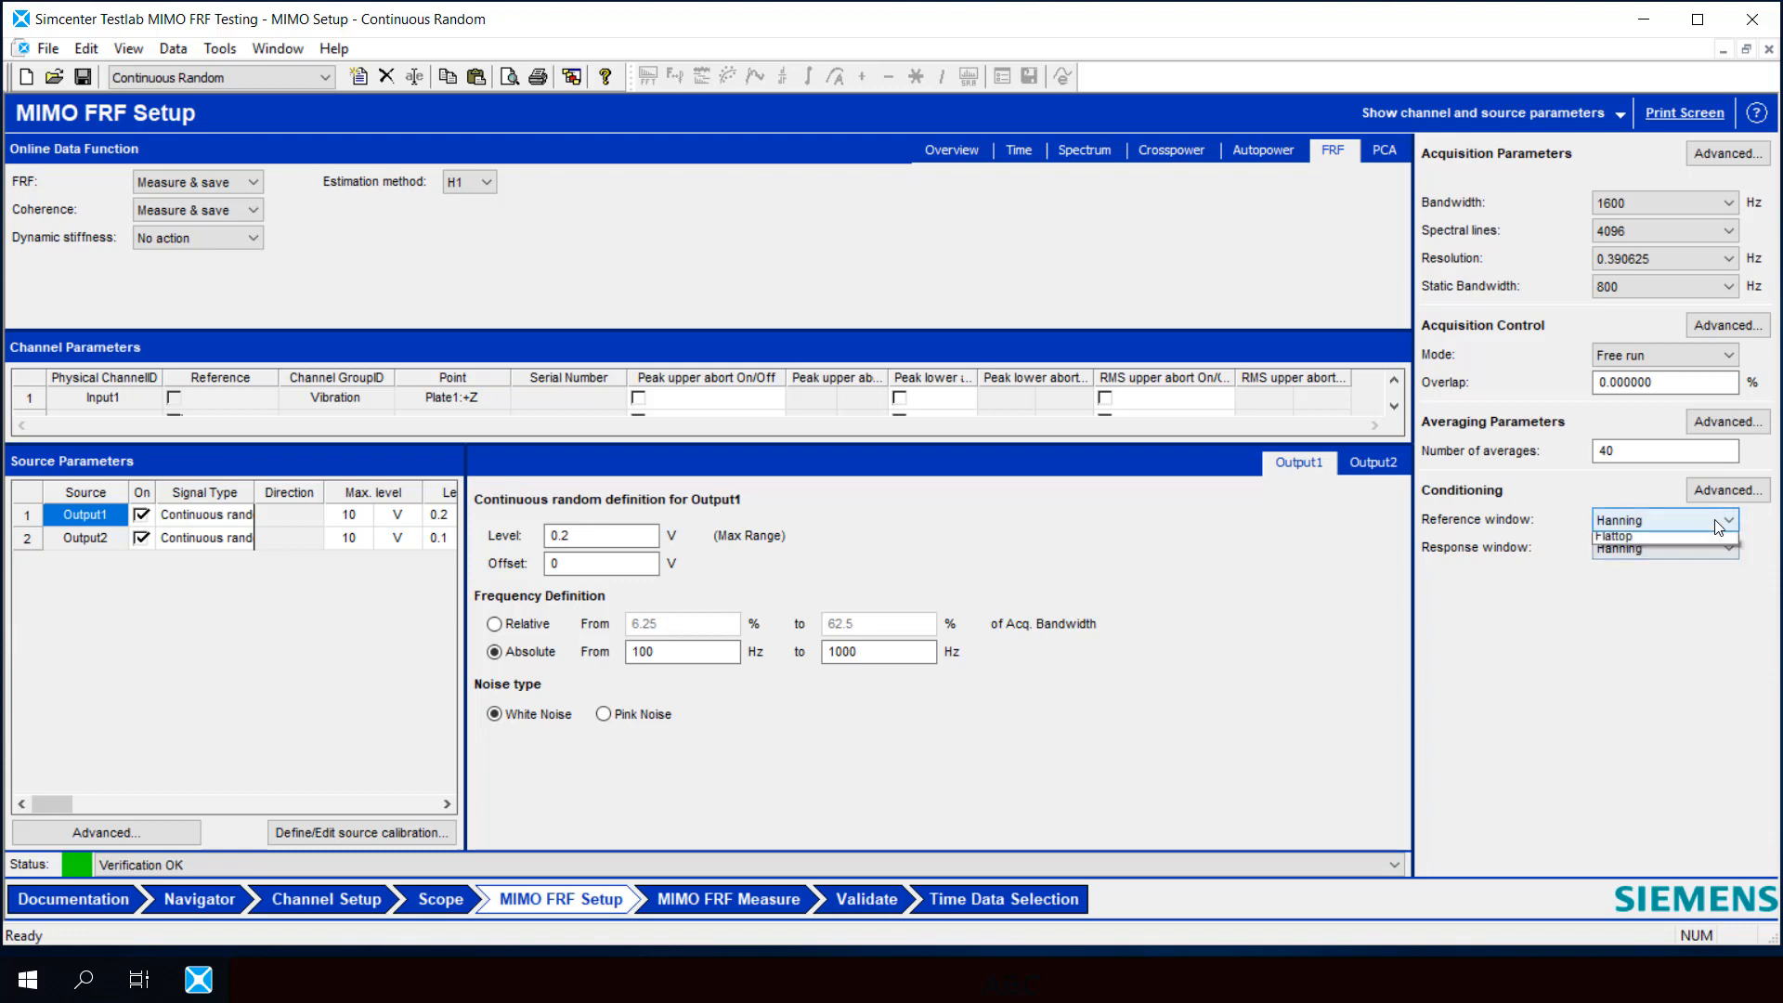
click(1717, 547)
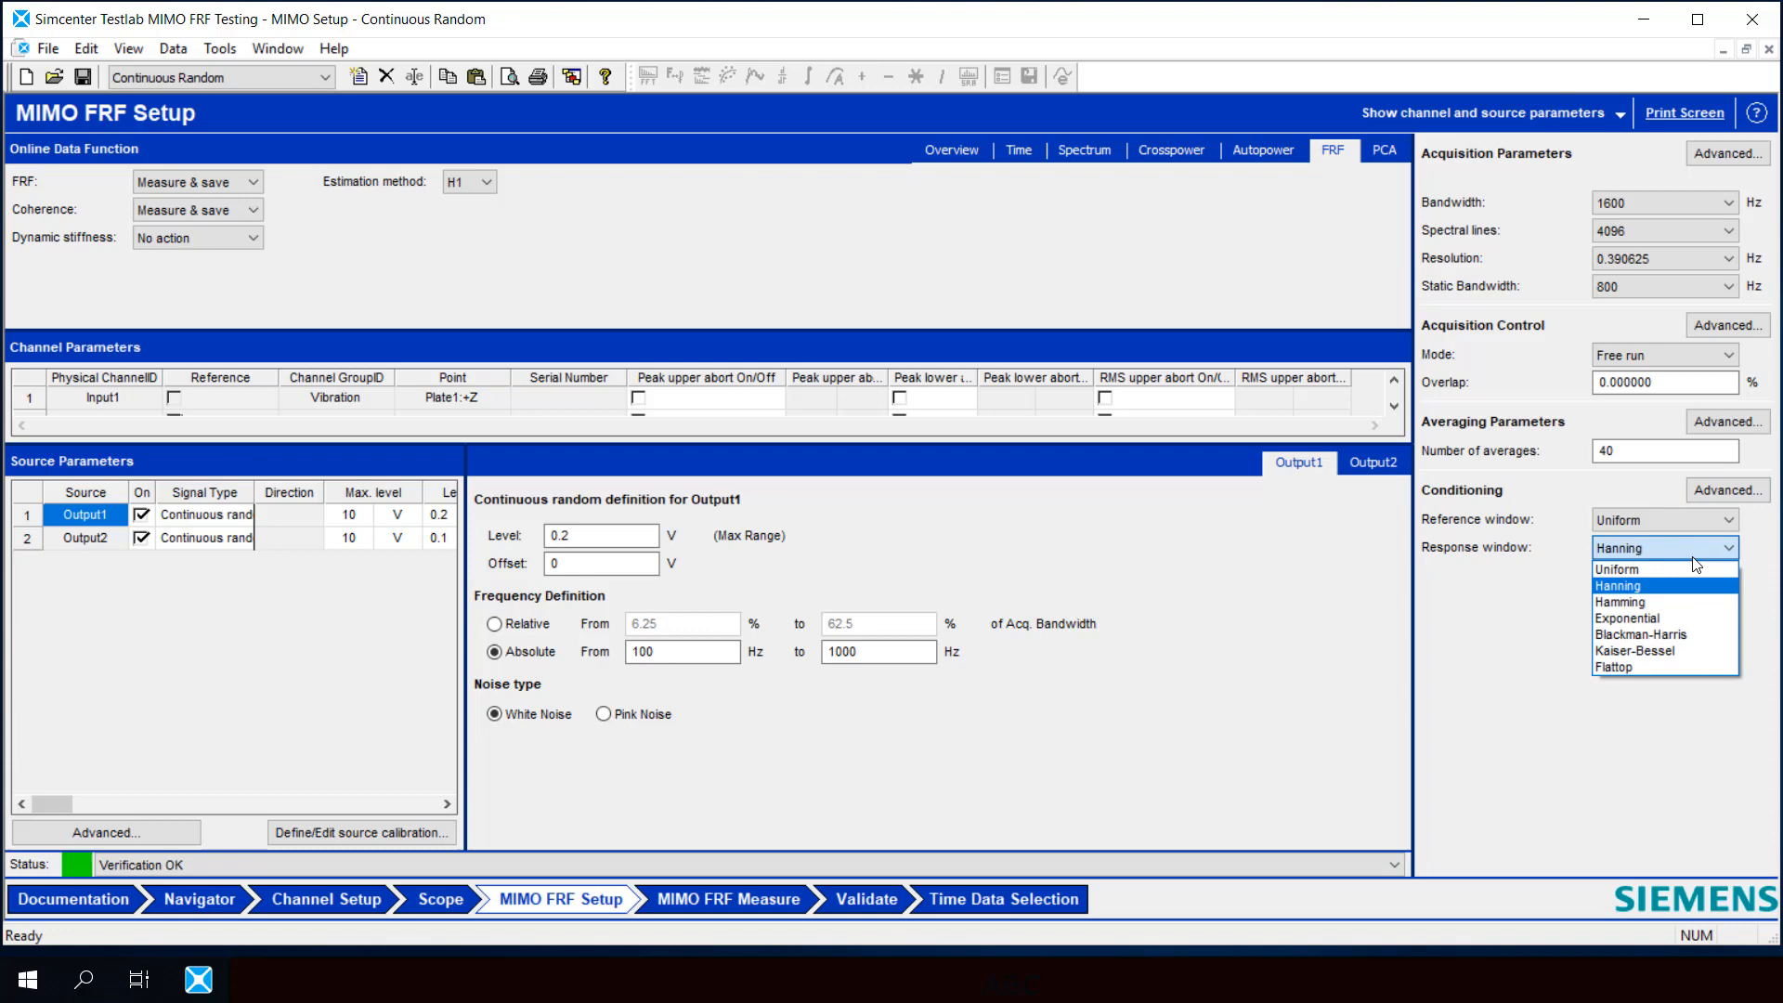
click(1615, 568)
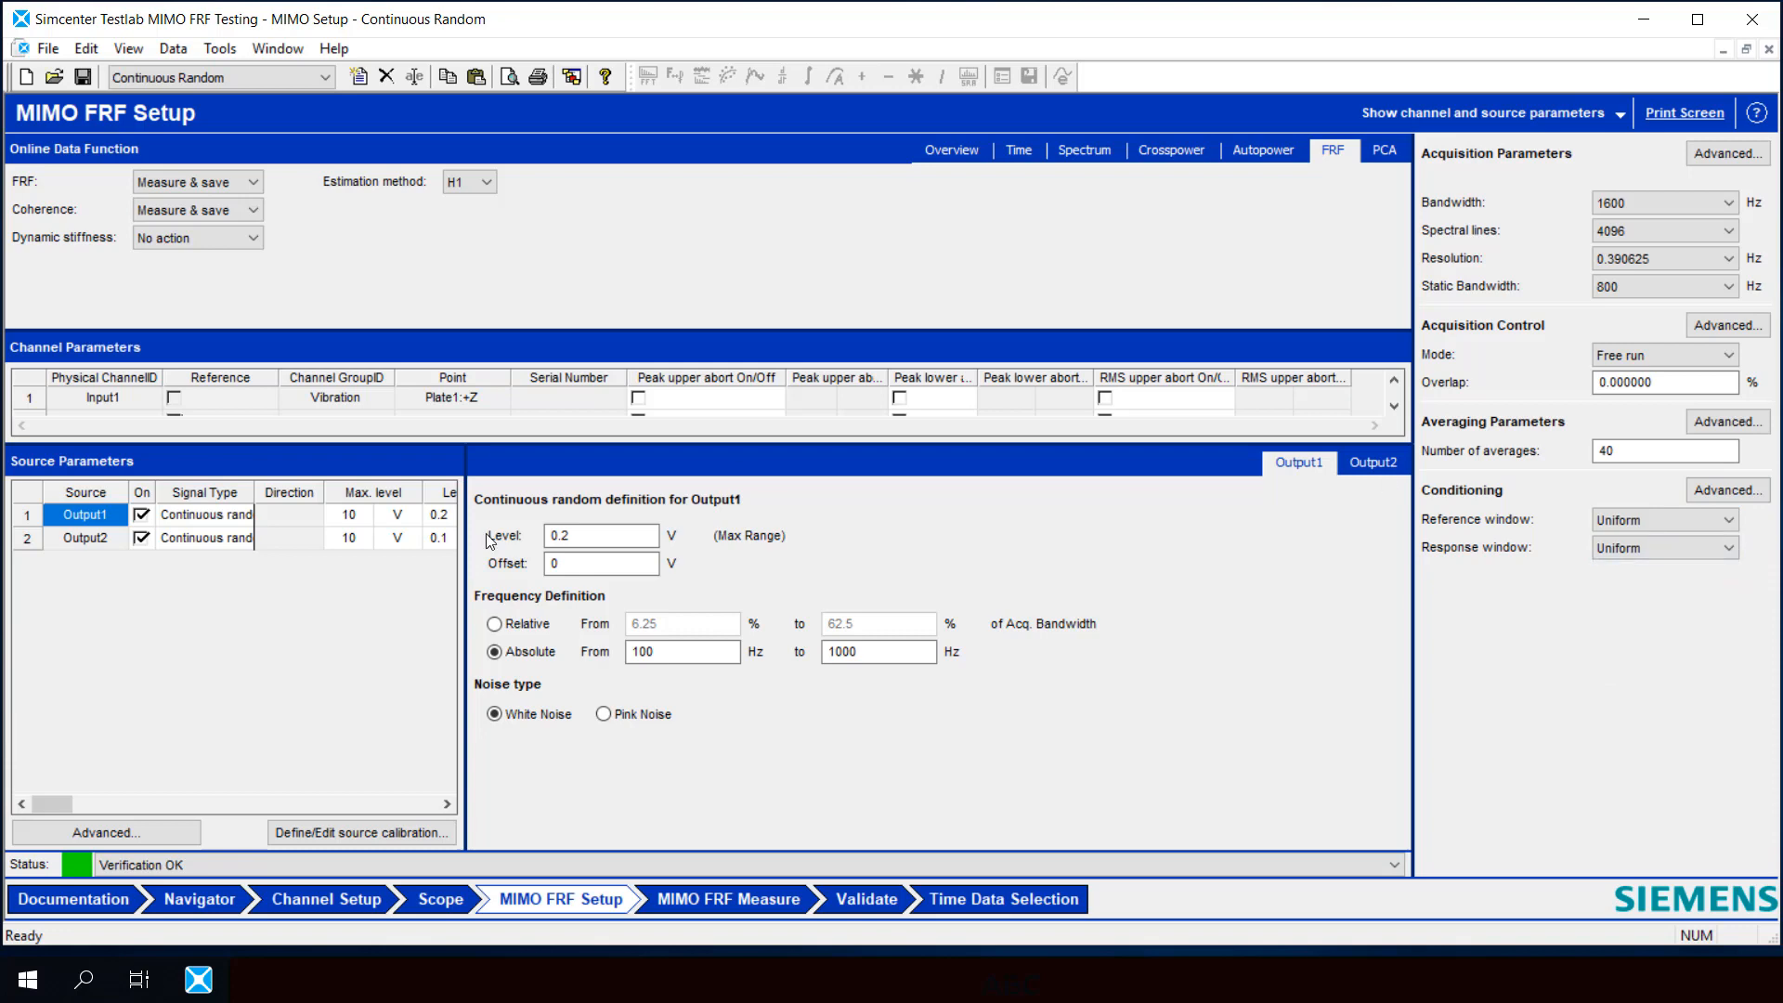
Set the Signal Type of Output1 and Output2 to Burst random.
click(206, 513)
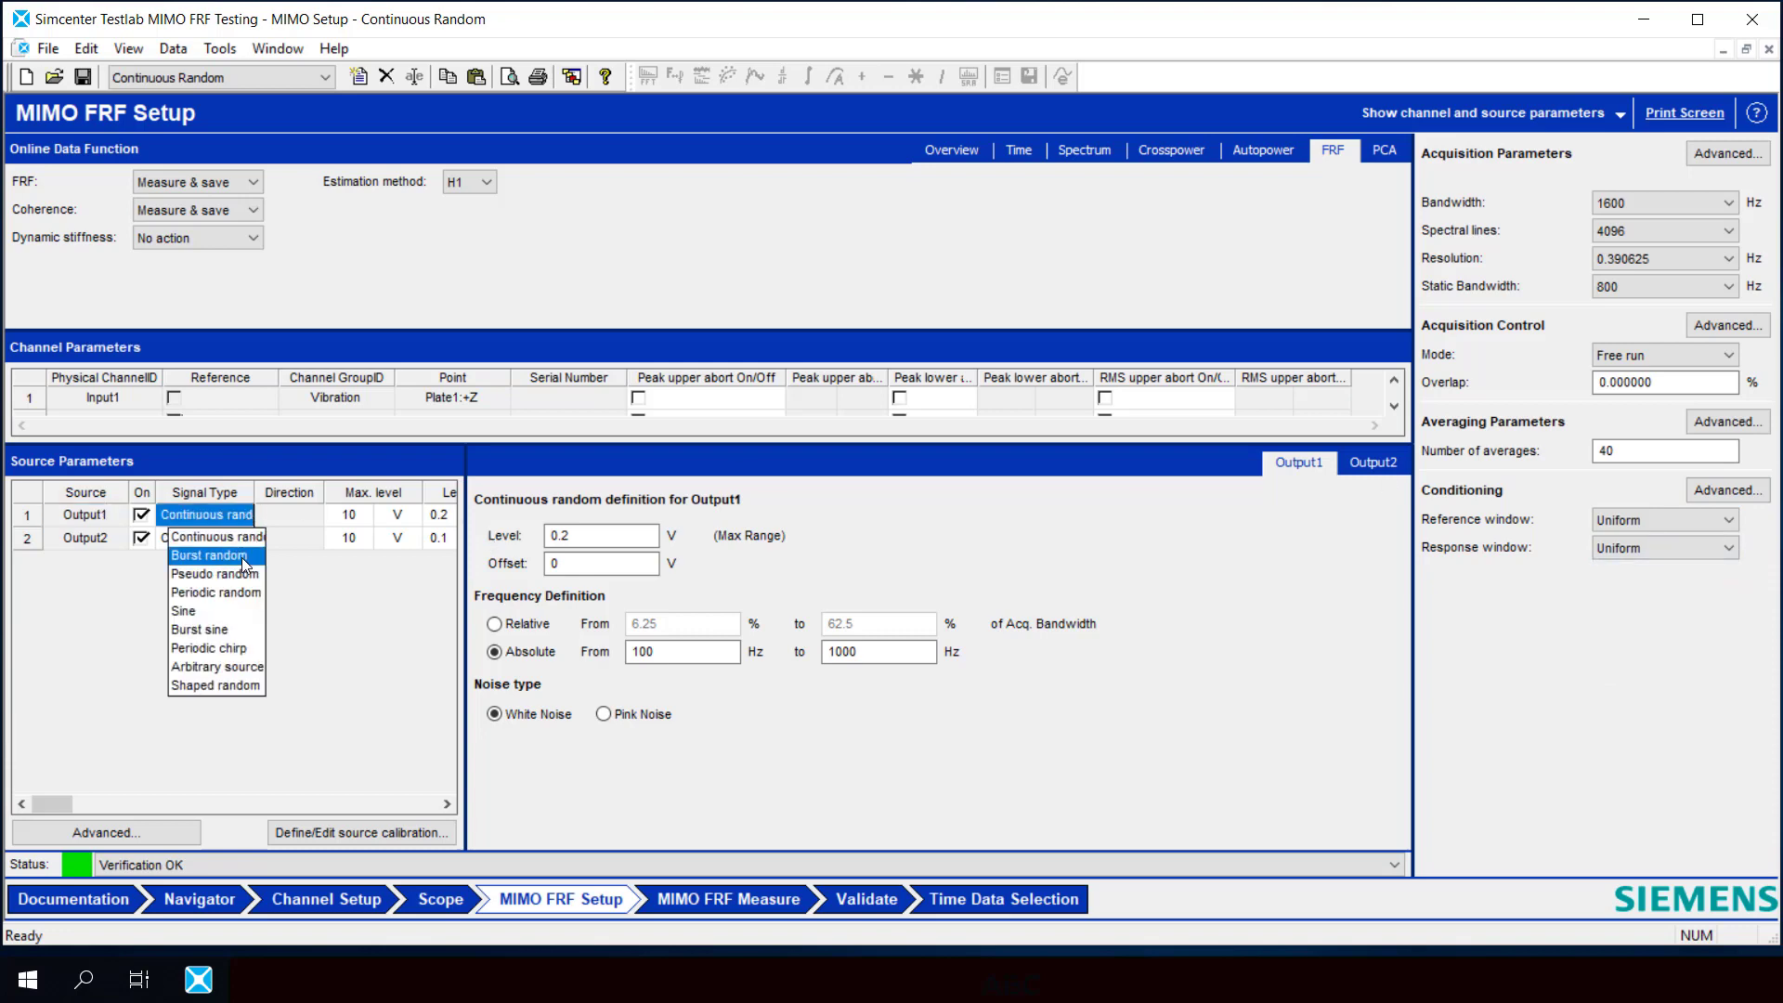
click(209, 556)
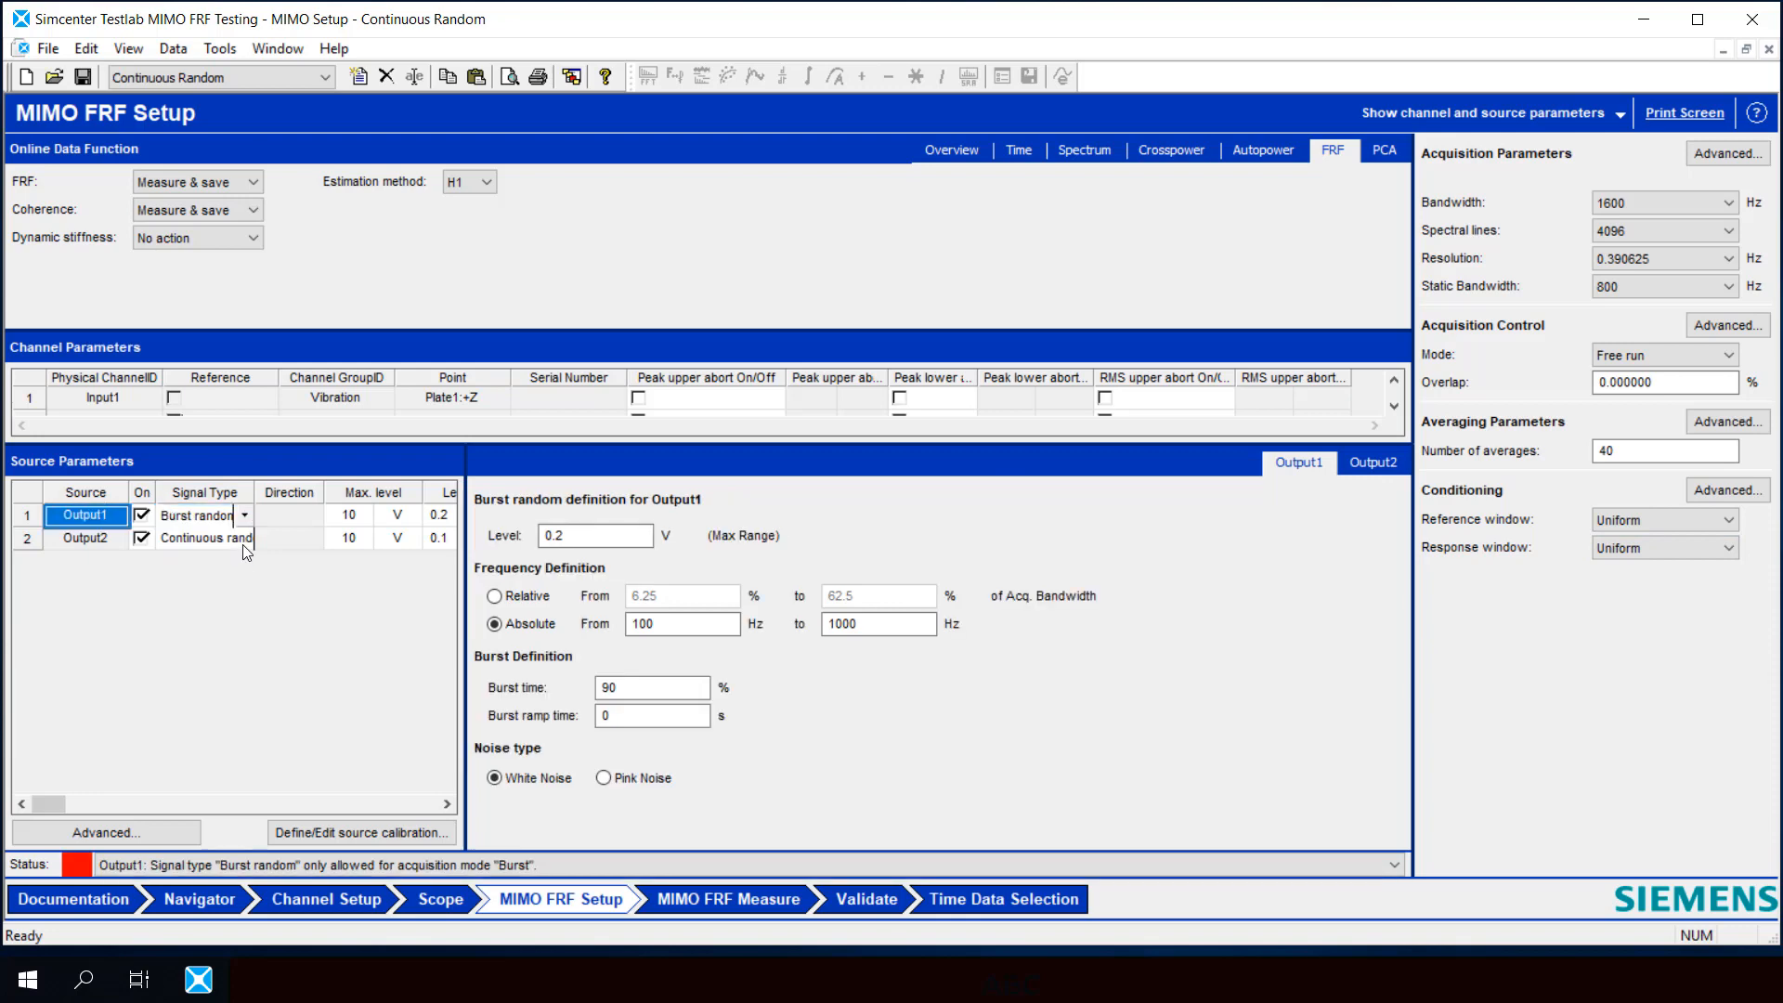
click(206, 538)
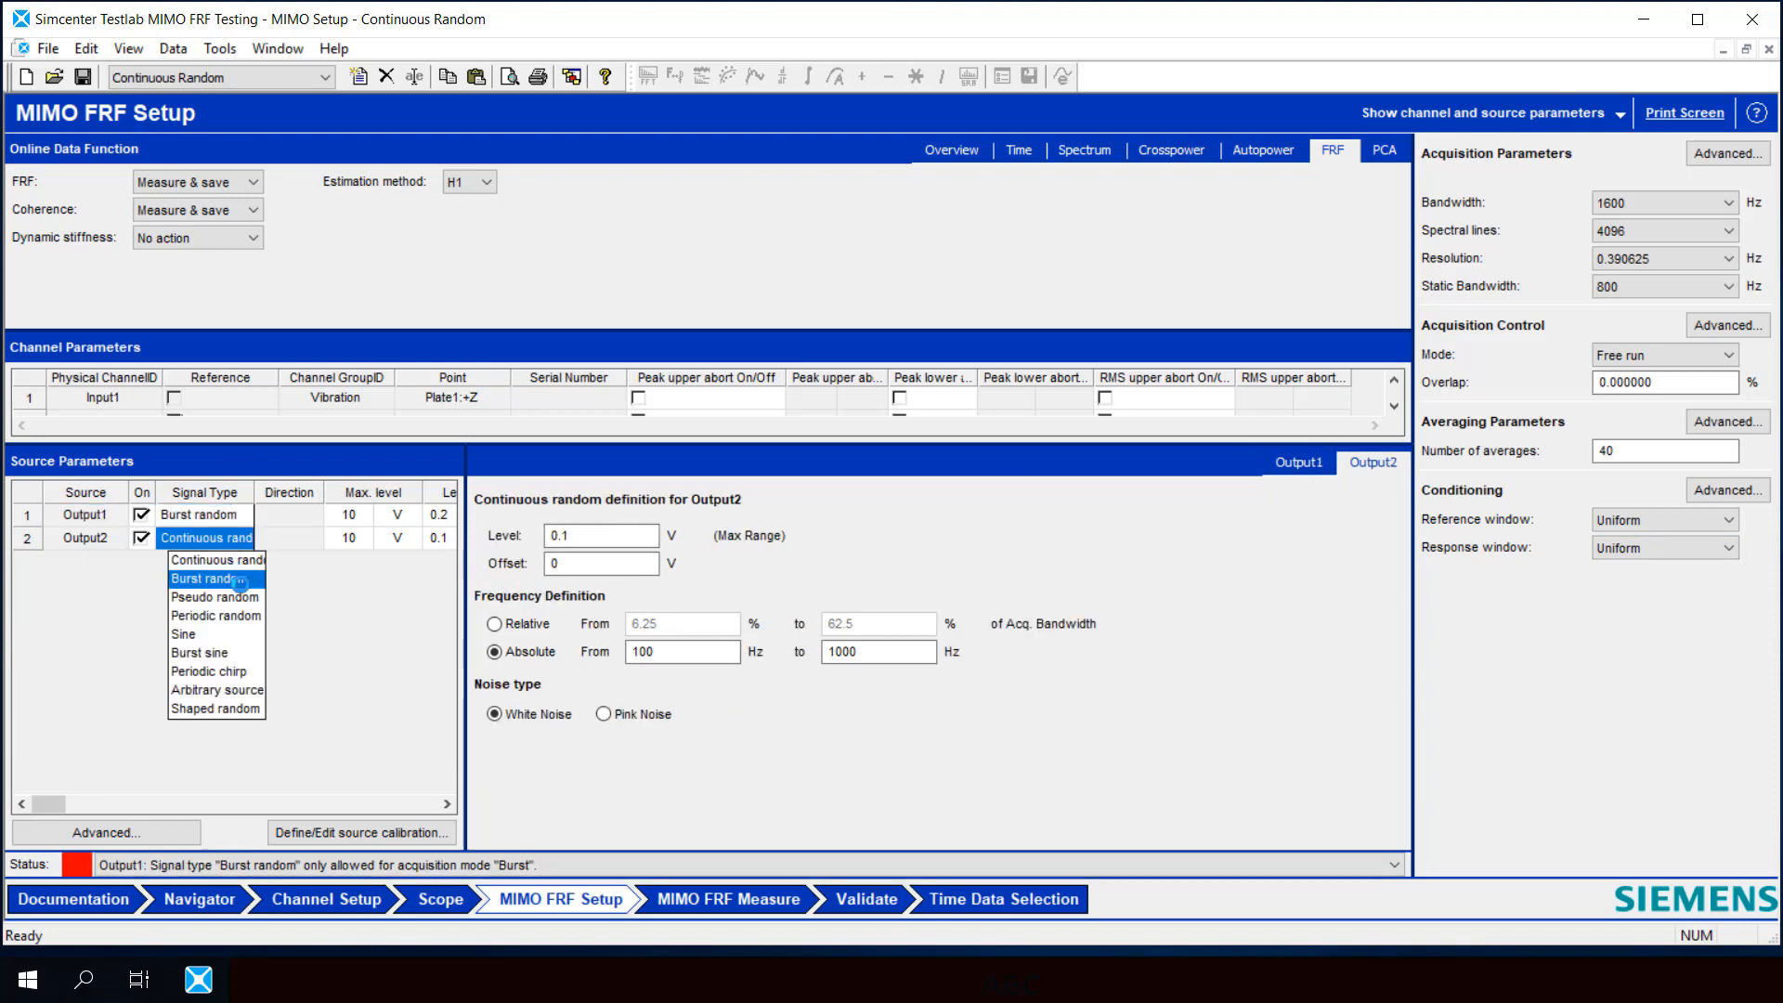
click(205, 578)
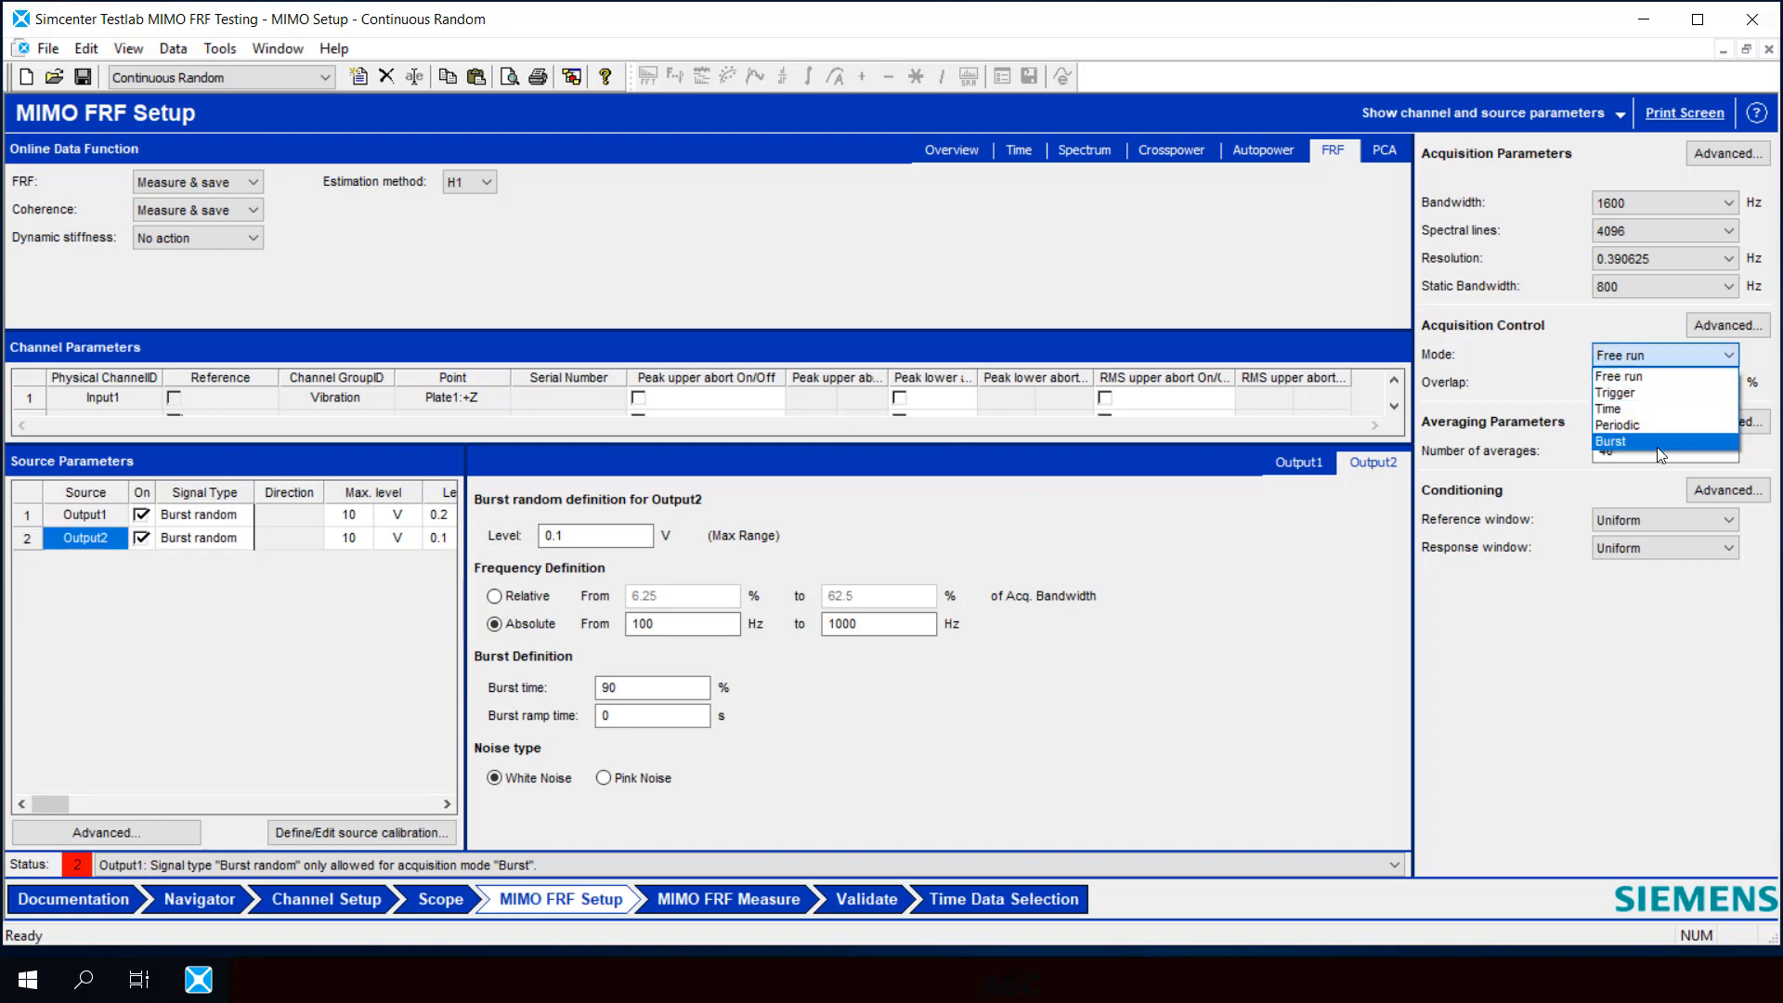
Use Burst acquisition mode with Output2 at 0.2 V, then go to MIMO FRF Measure.
click(1610, 441)
text(0.2)
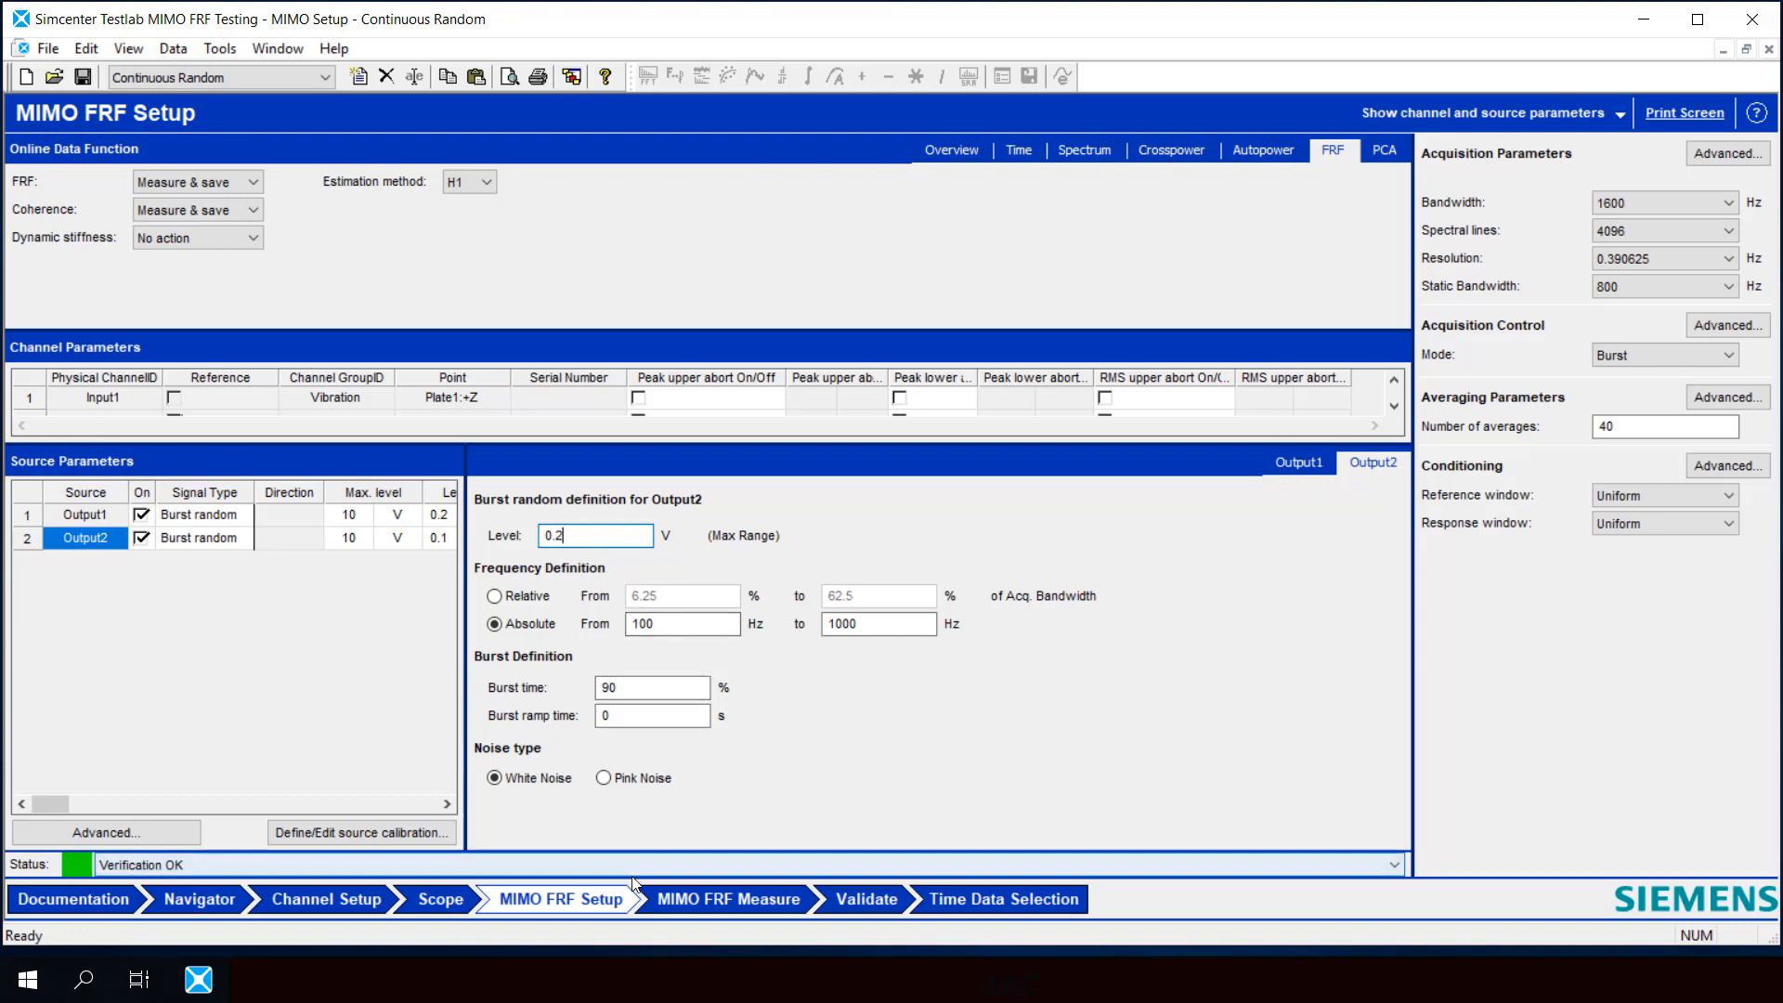
click(729, 900)
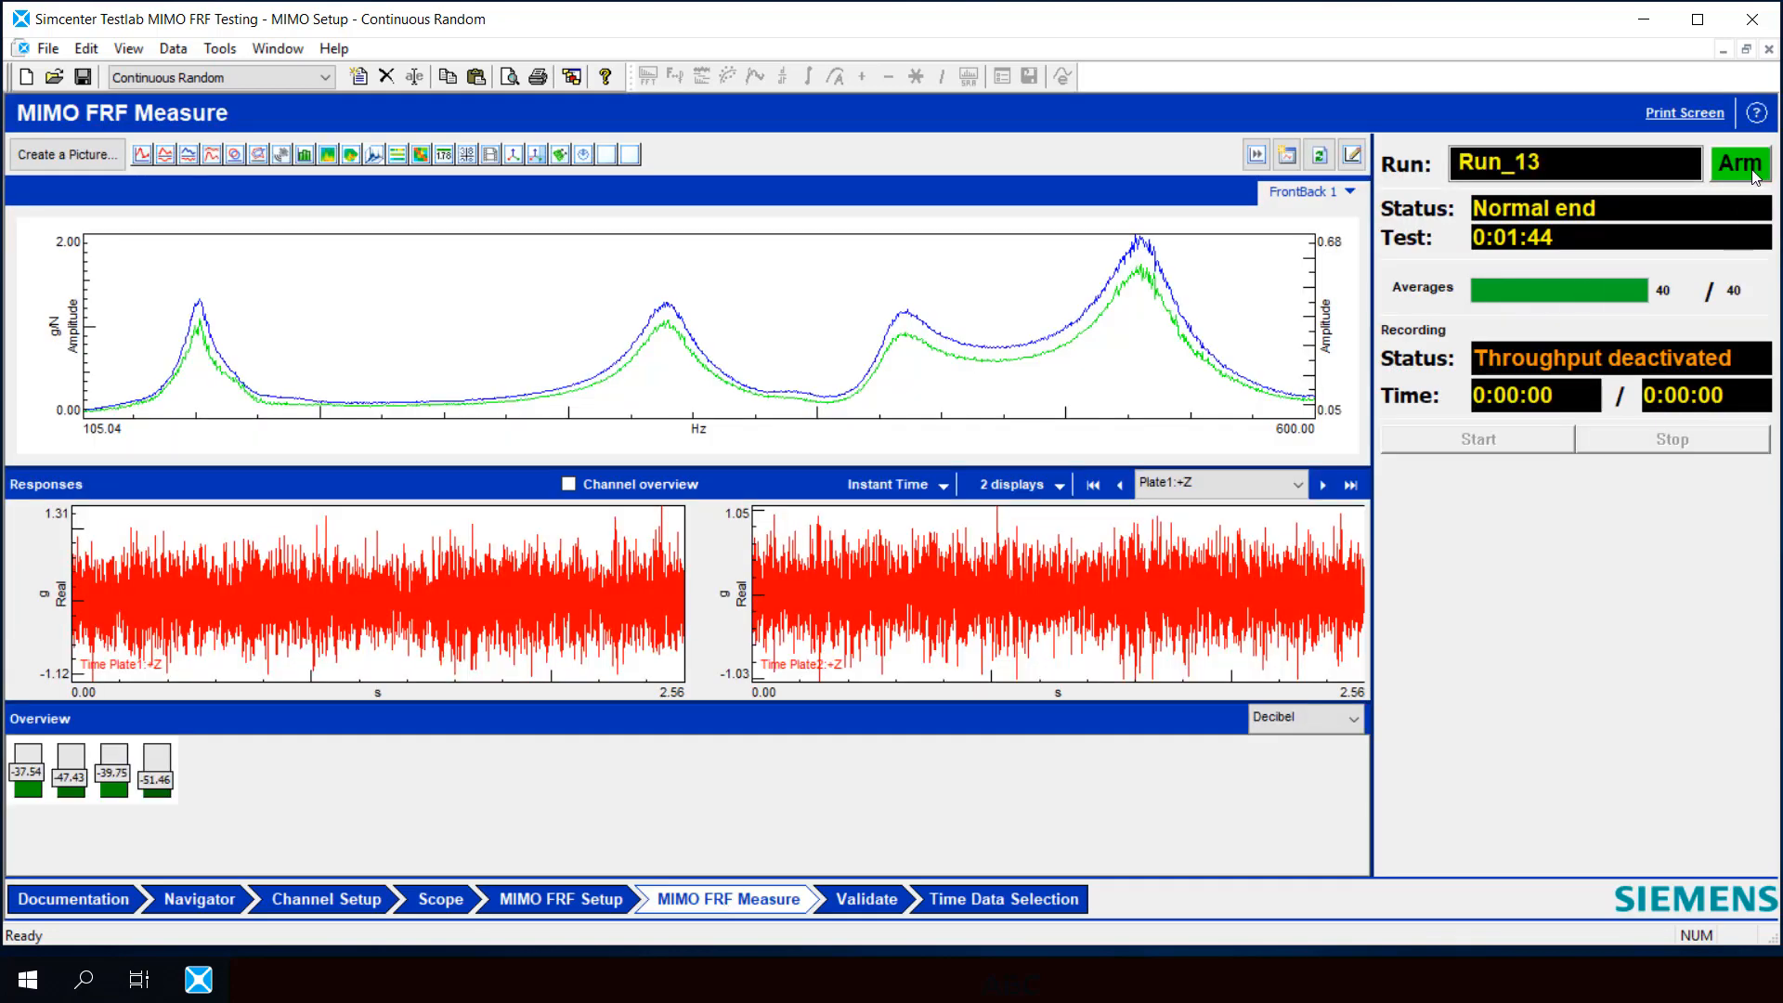
Arm the system and start the burst random run, acquiring 40 averages.
click(1737, 162)
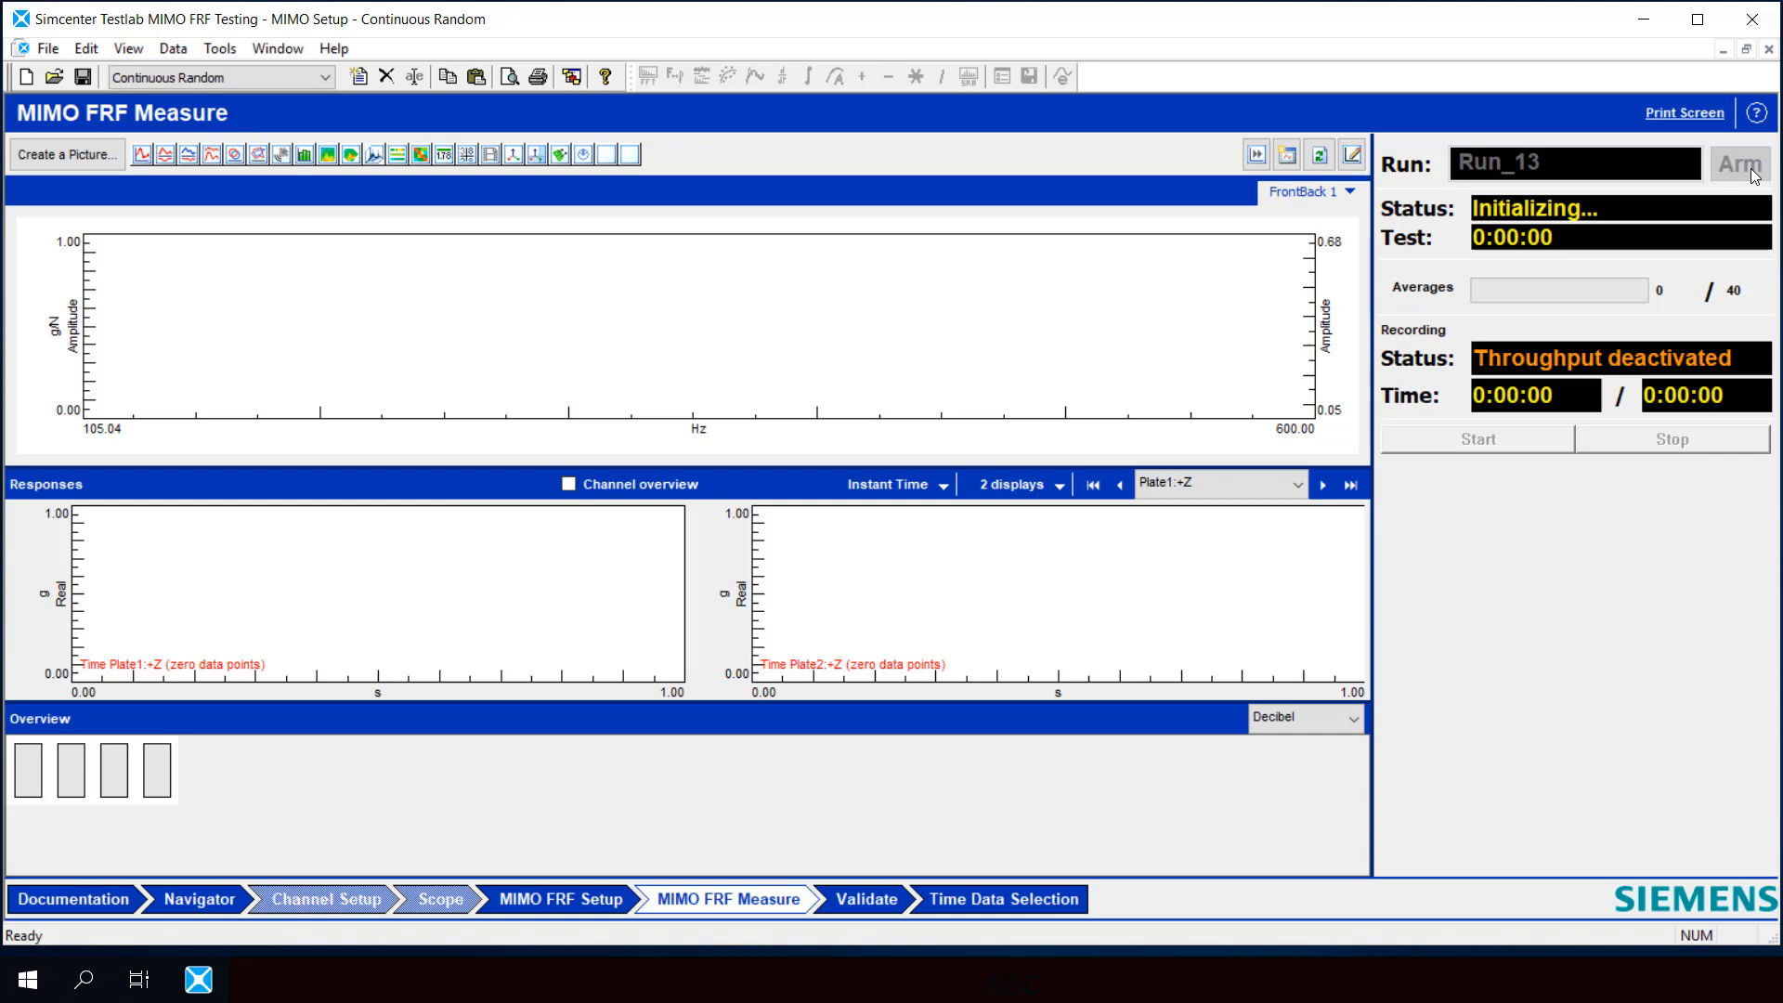
click(1738, 162)
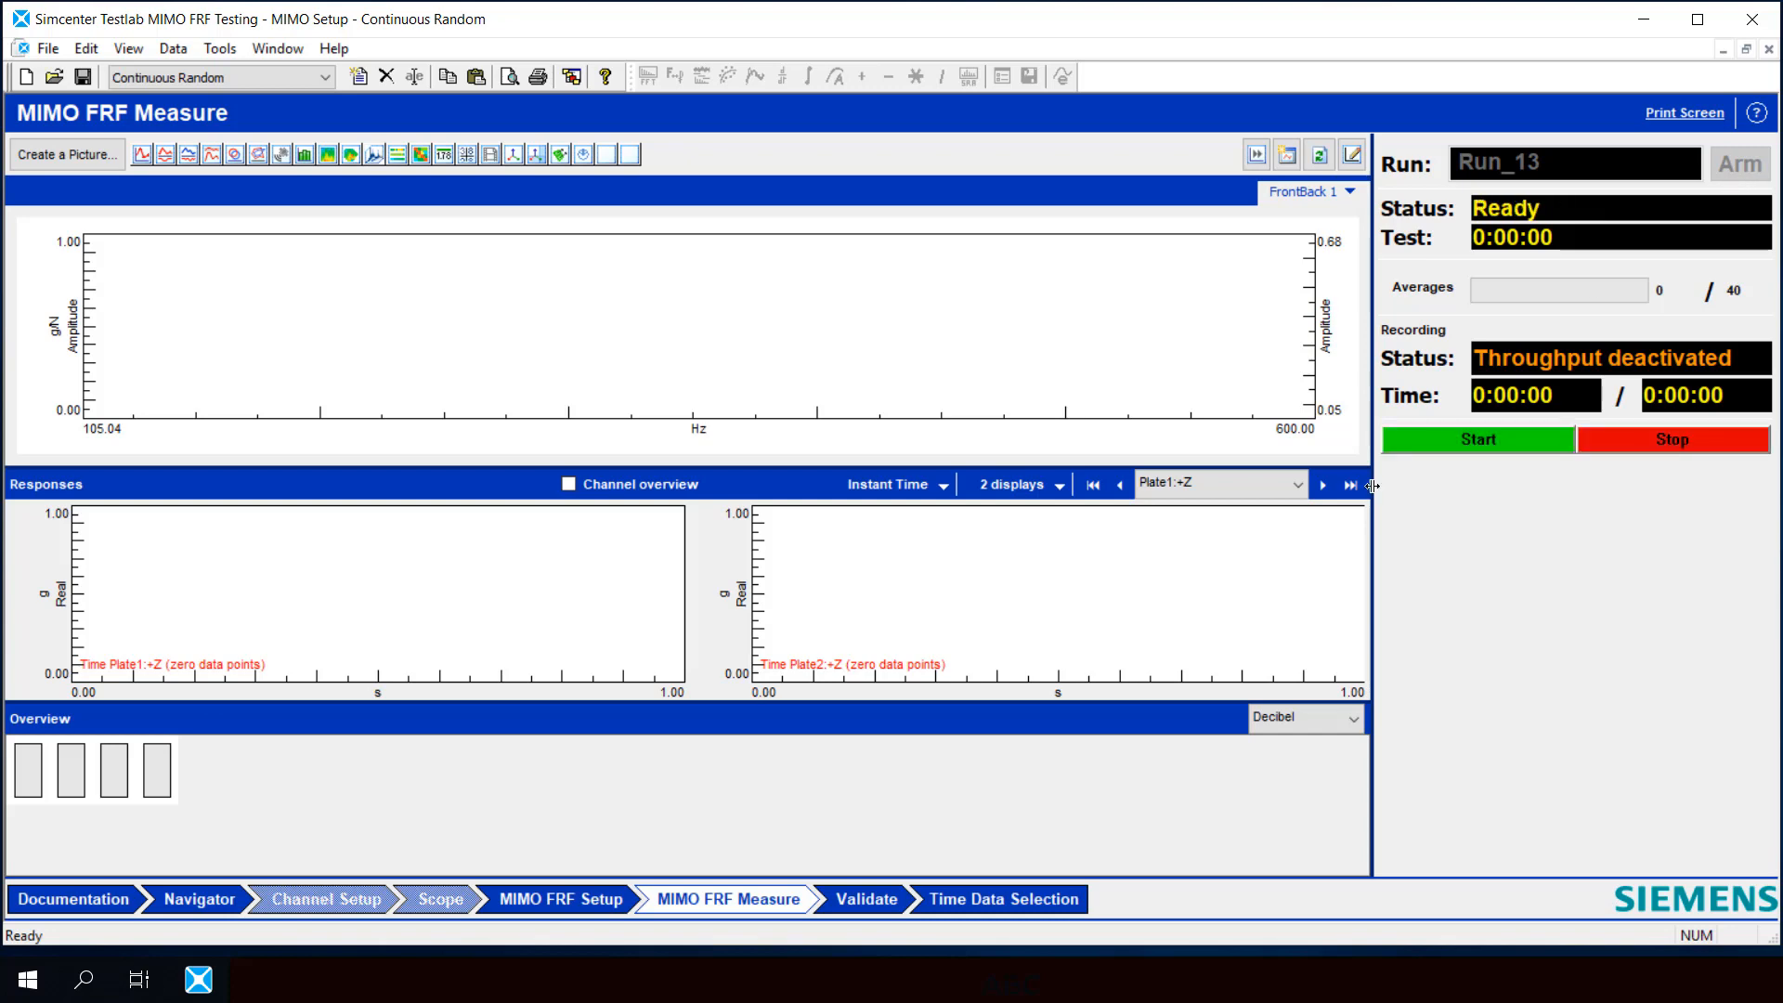
click(1478, 439)
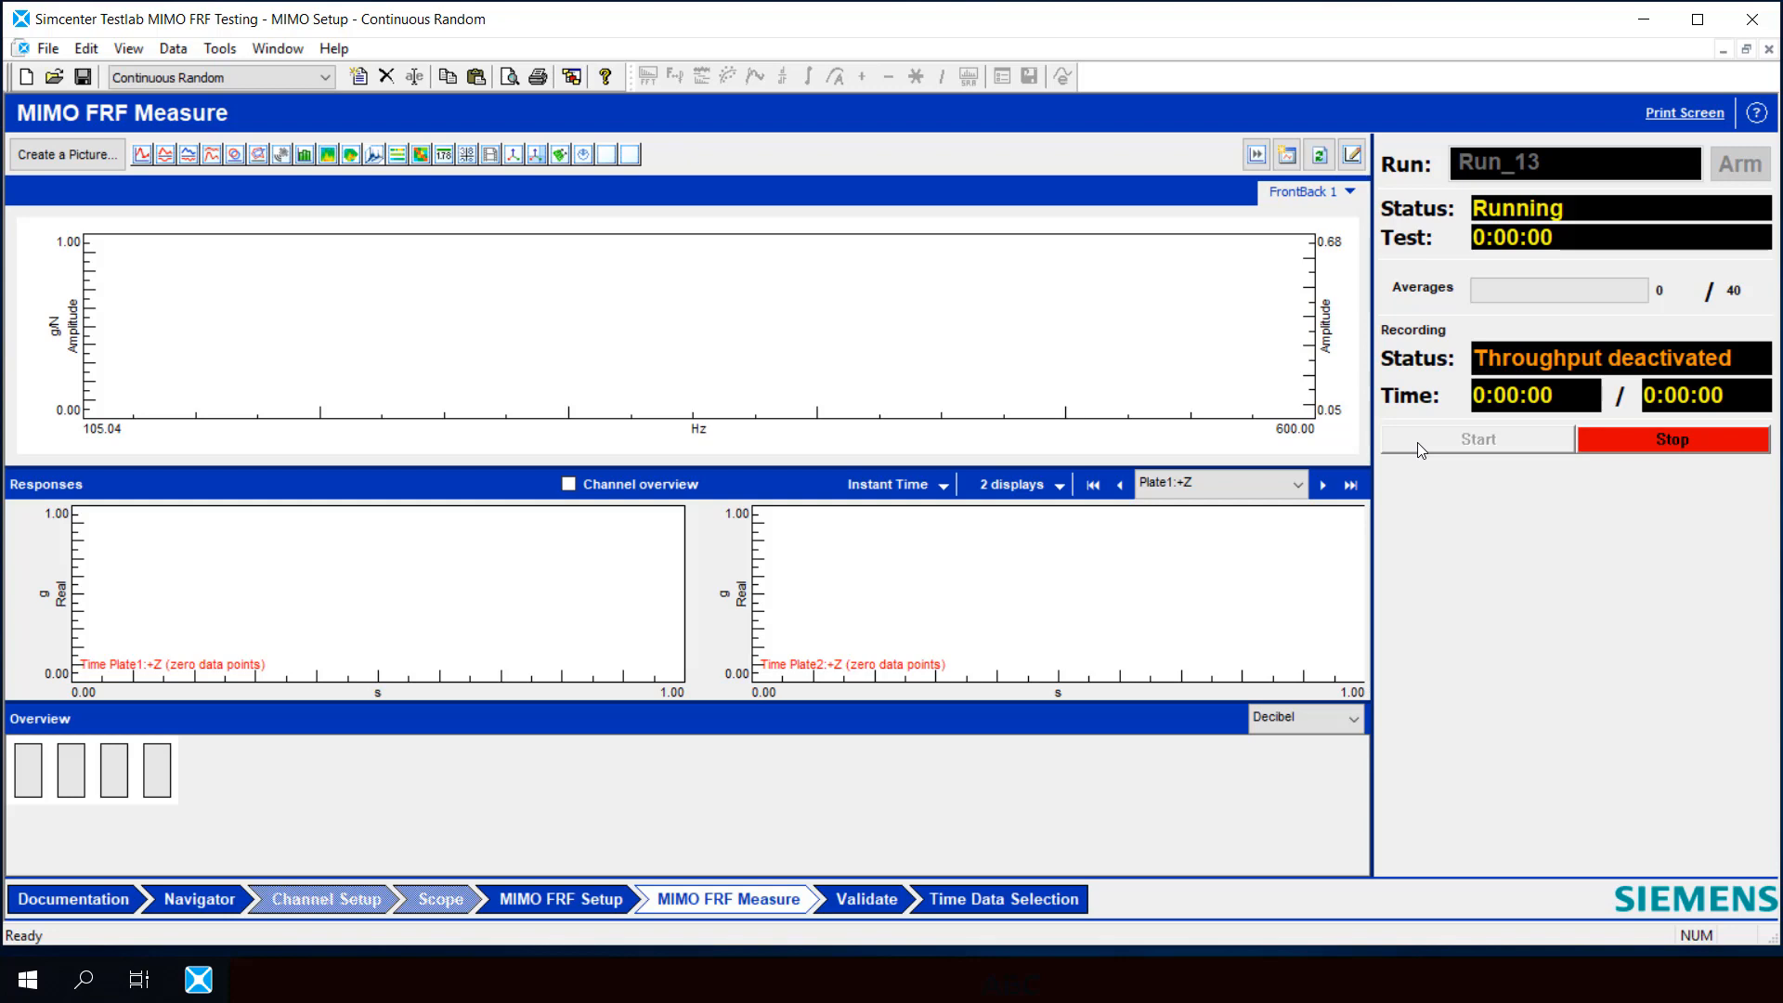
mouse_move(1156, 559)
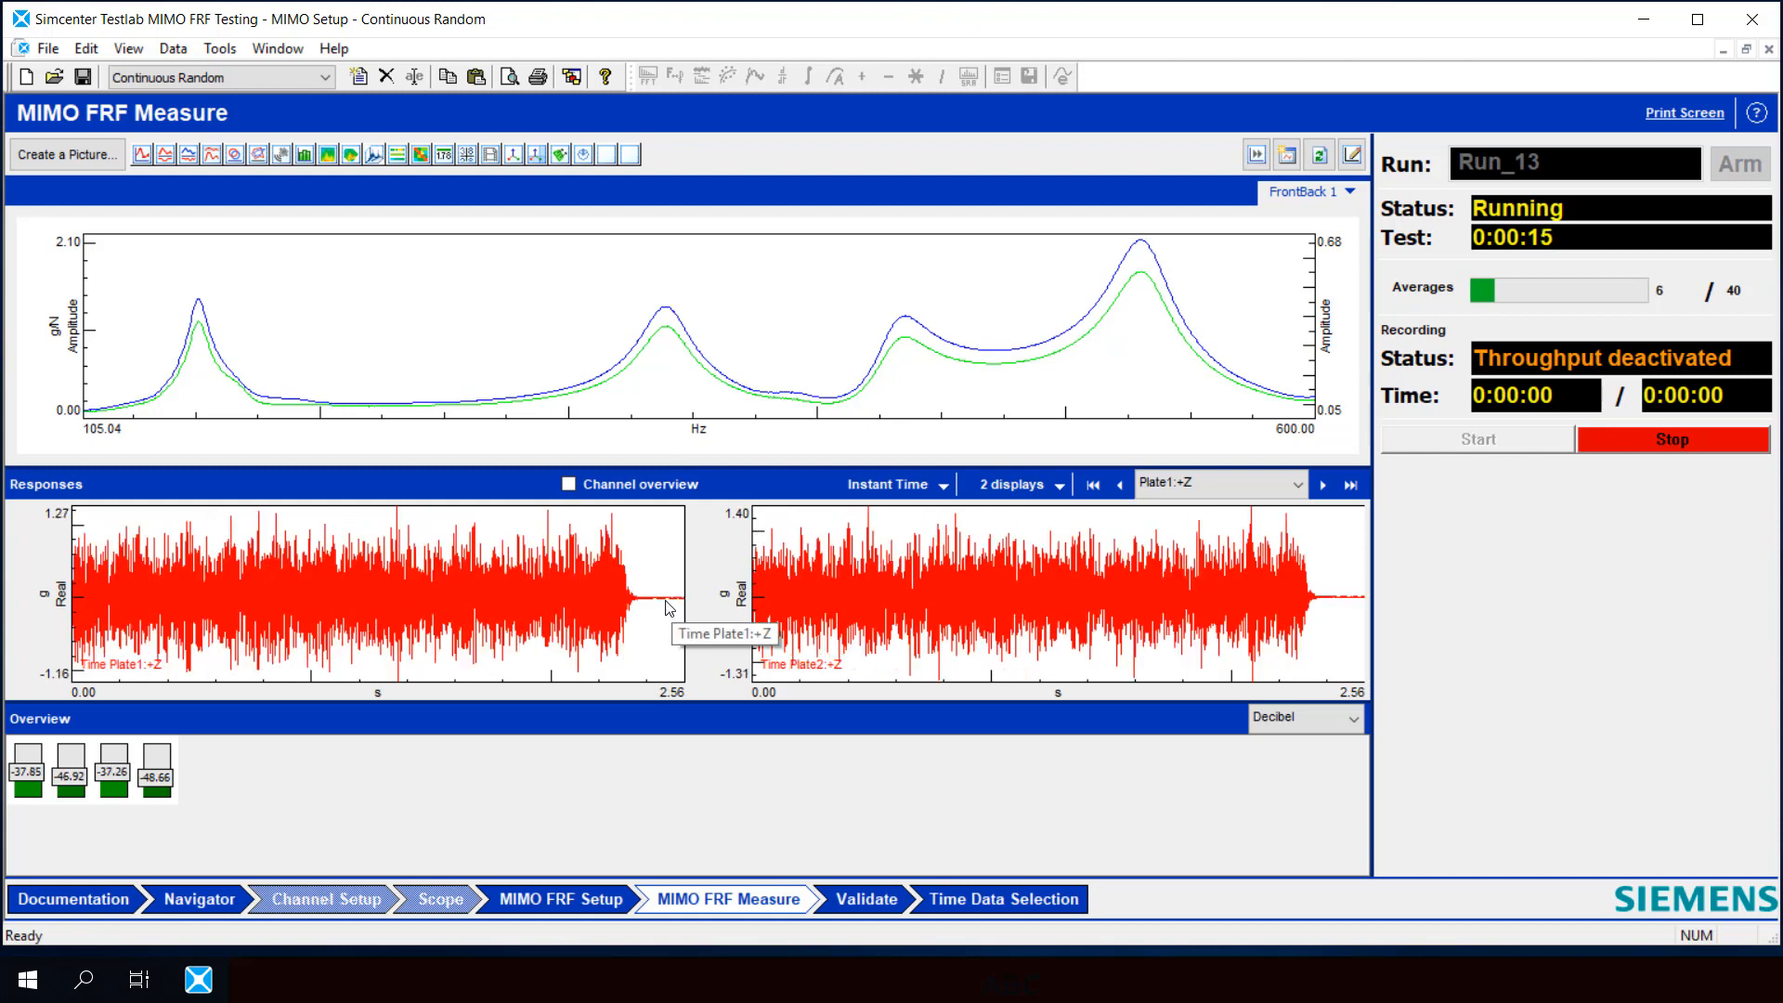
mouse_move(663, 603)
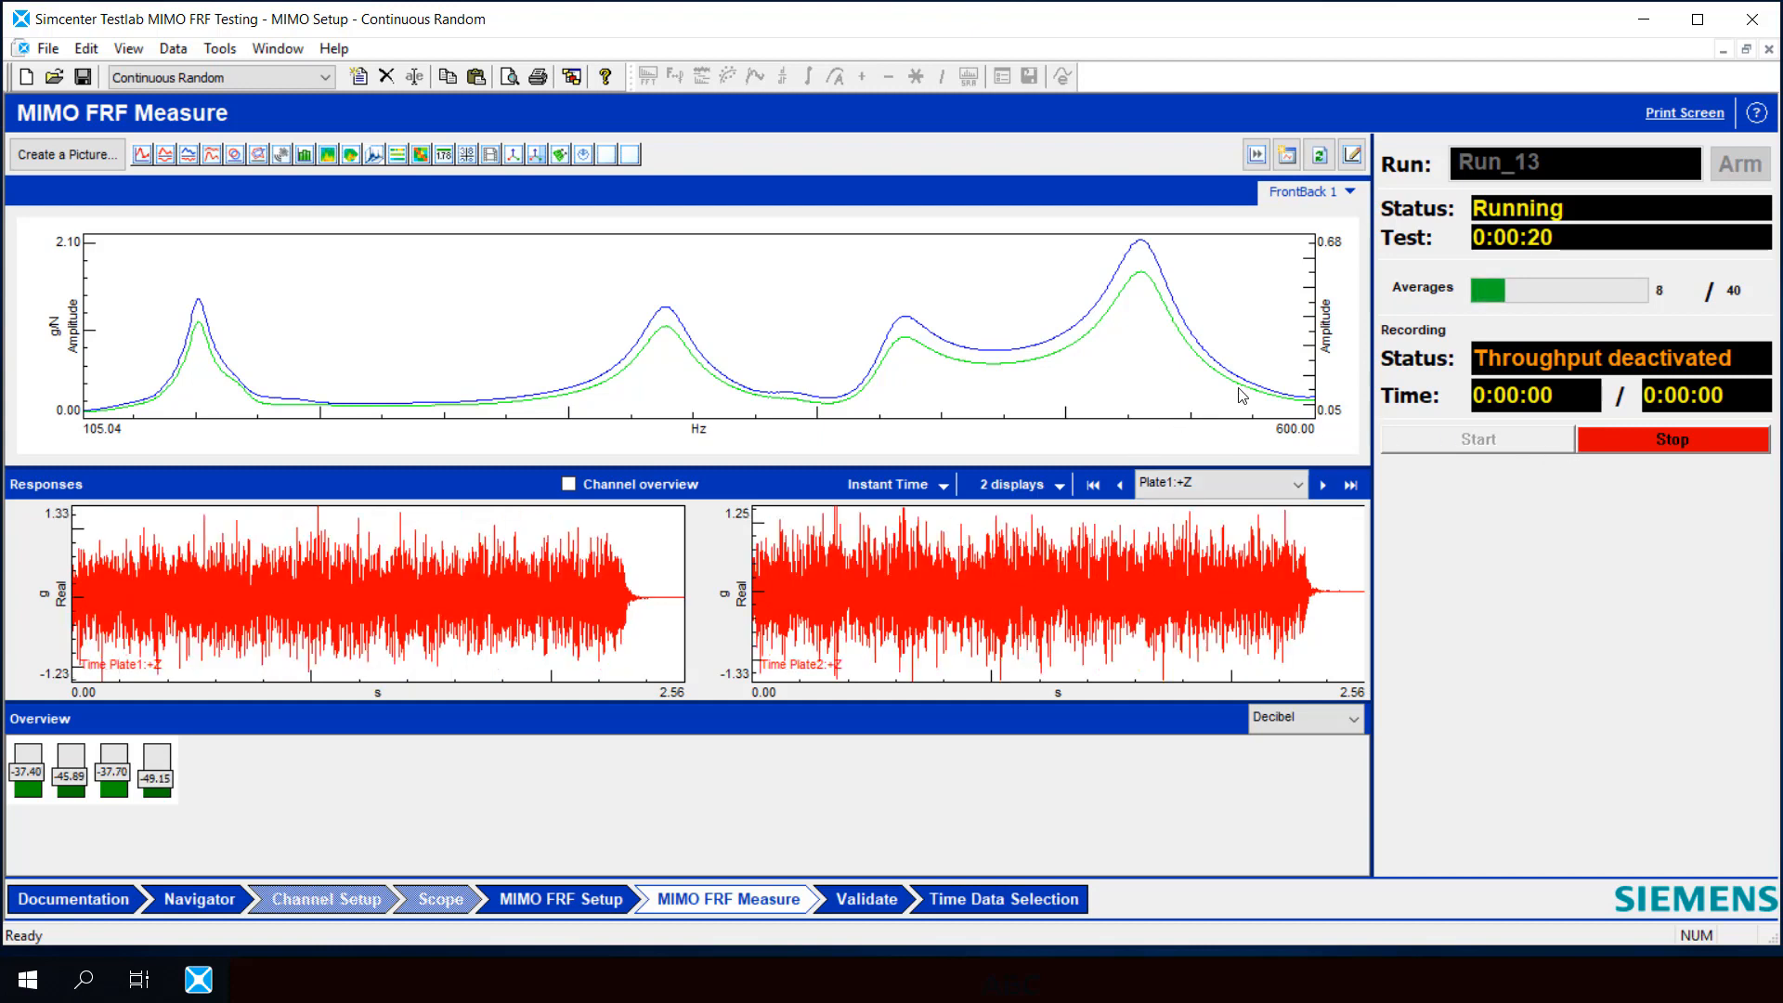
mouse_move(1628, 441)
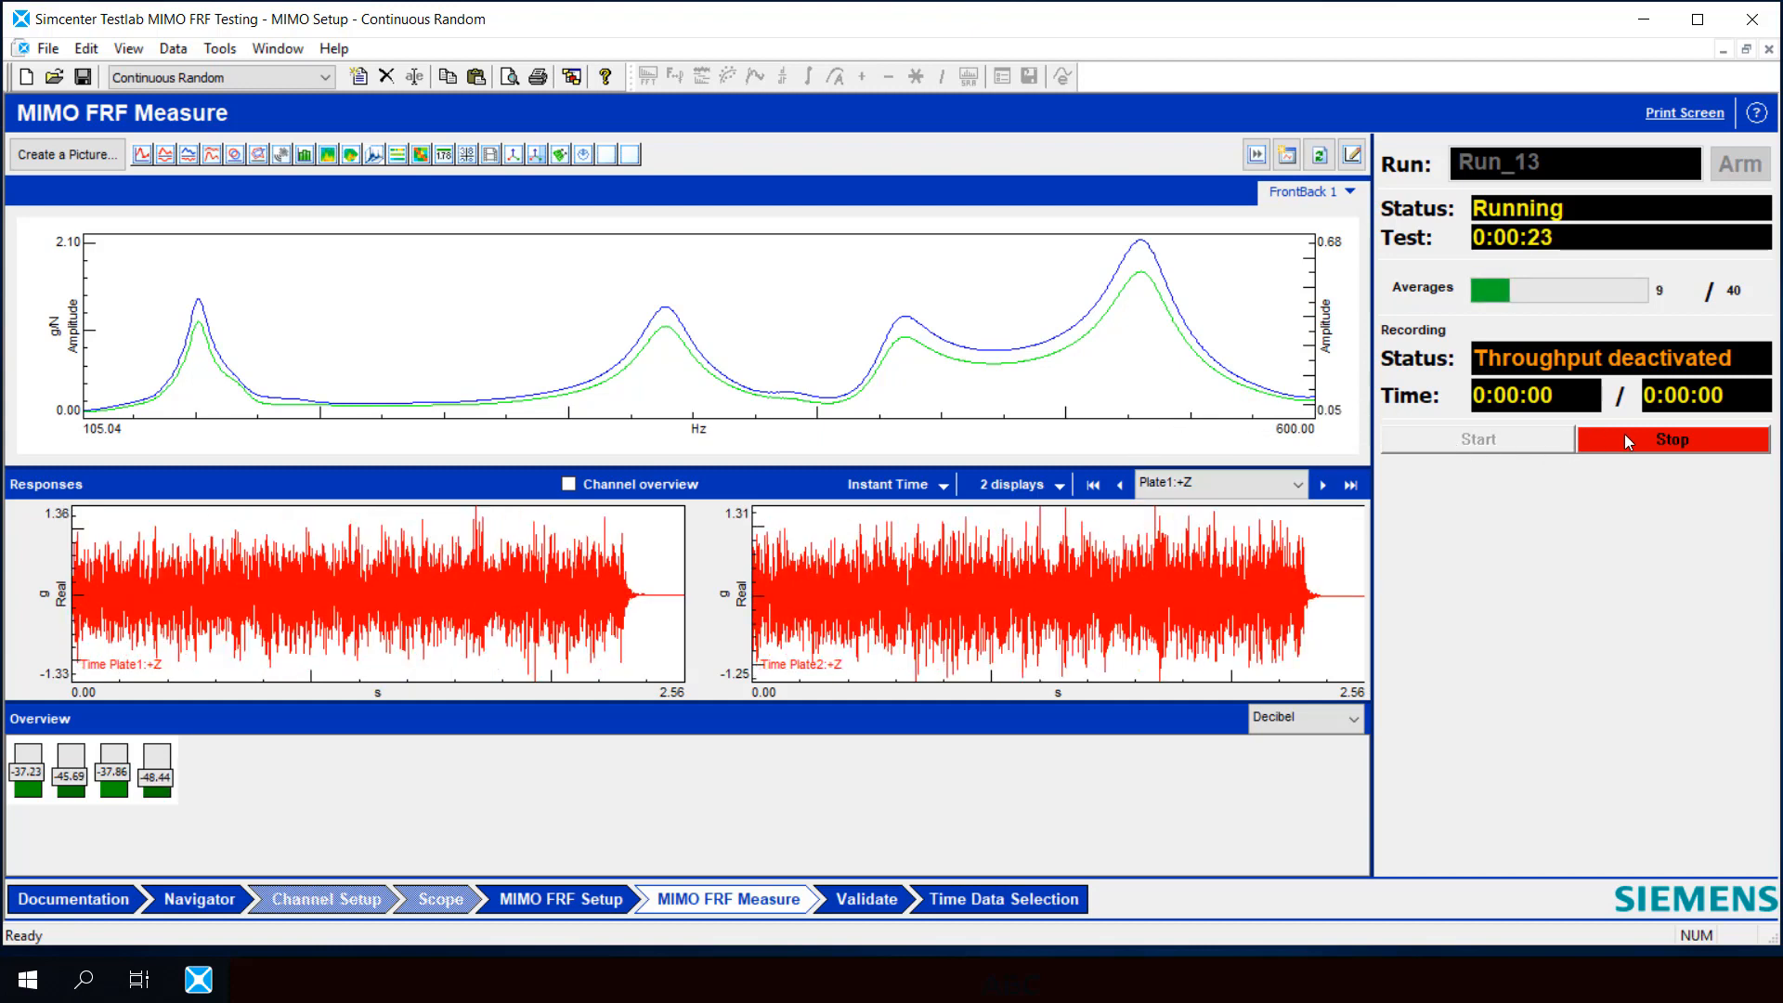
click(1672, 439)
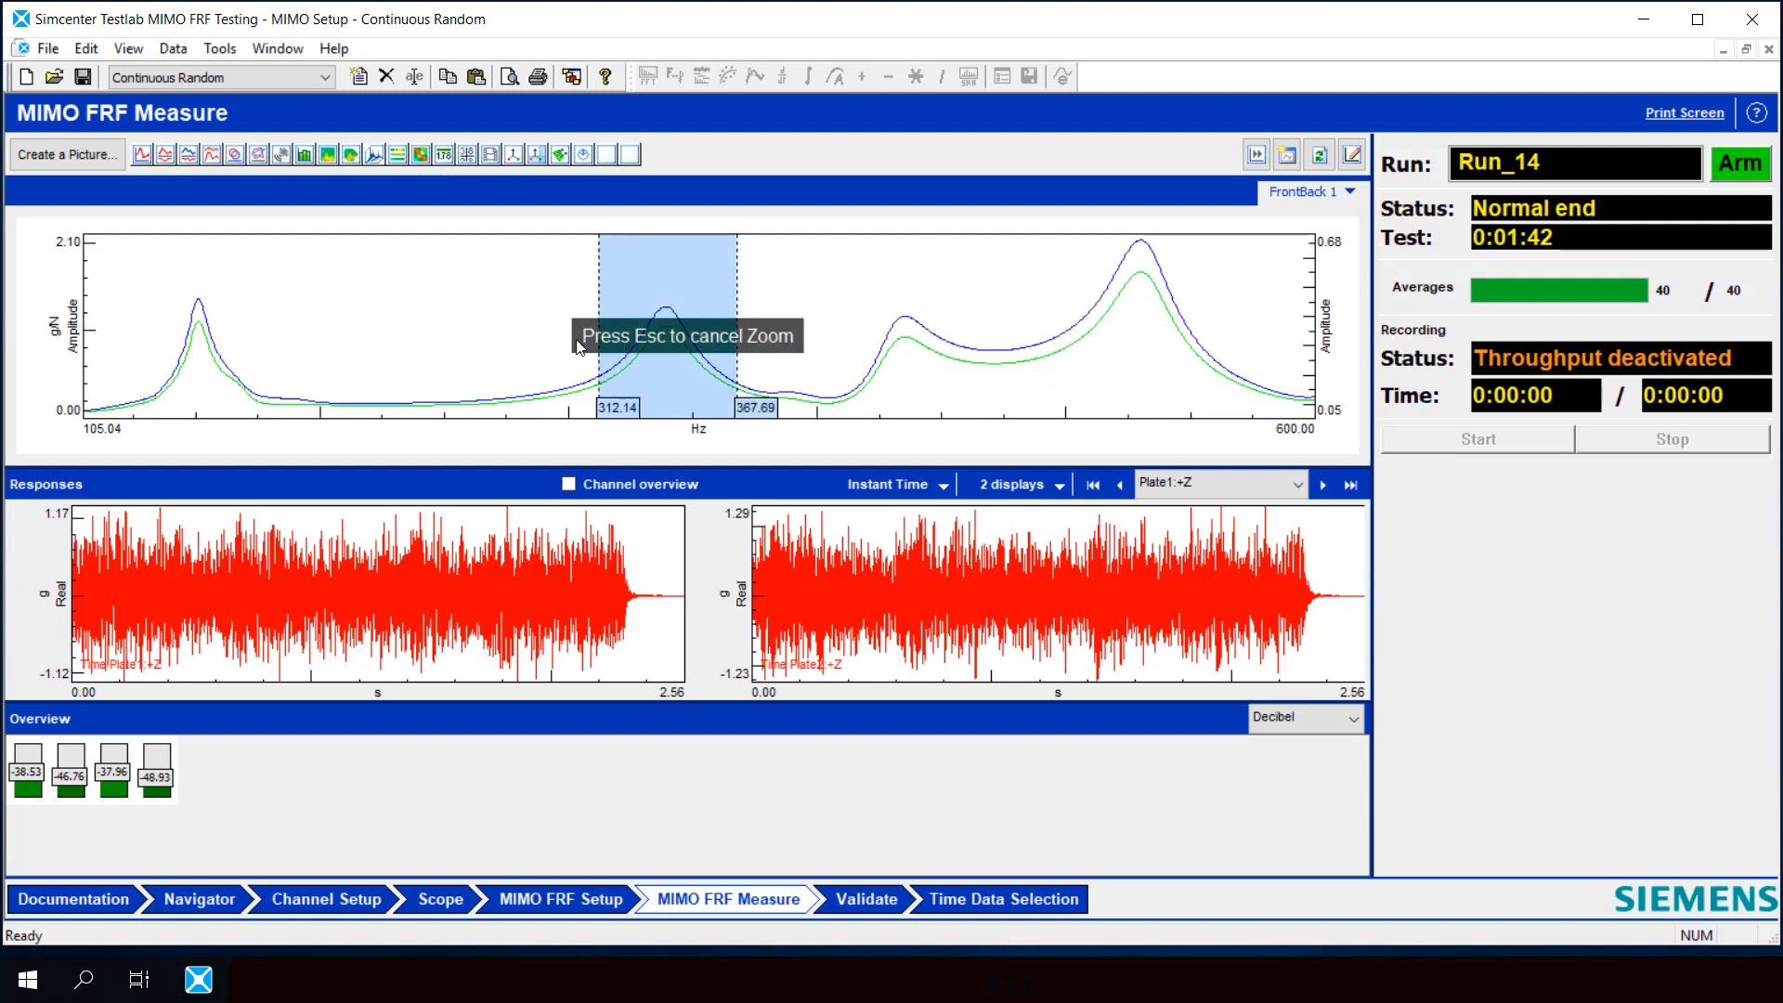
Zoom on the second FRF resonance peak of Run_14, then restore the full range.
key(Escape)
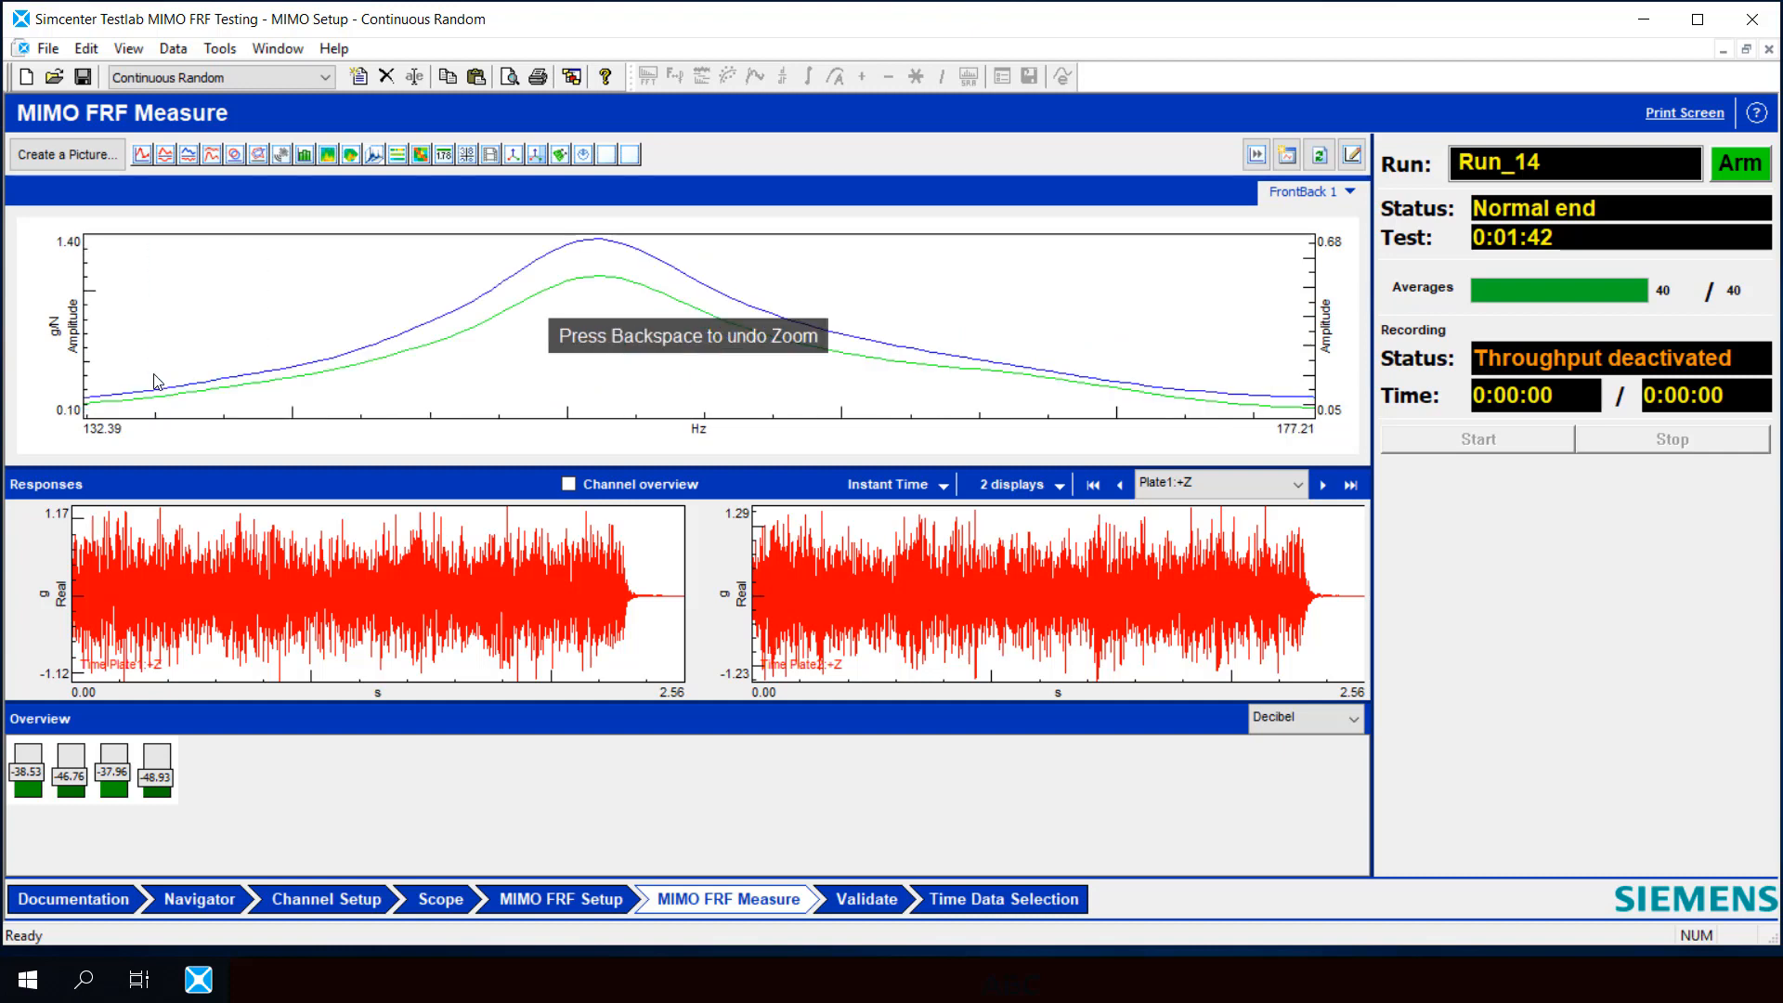
key(backspace)
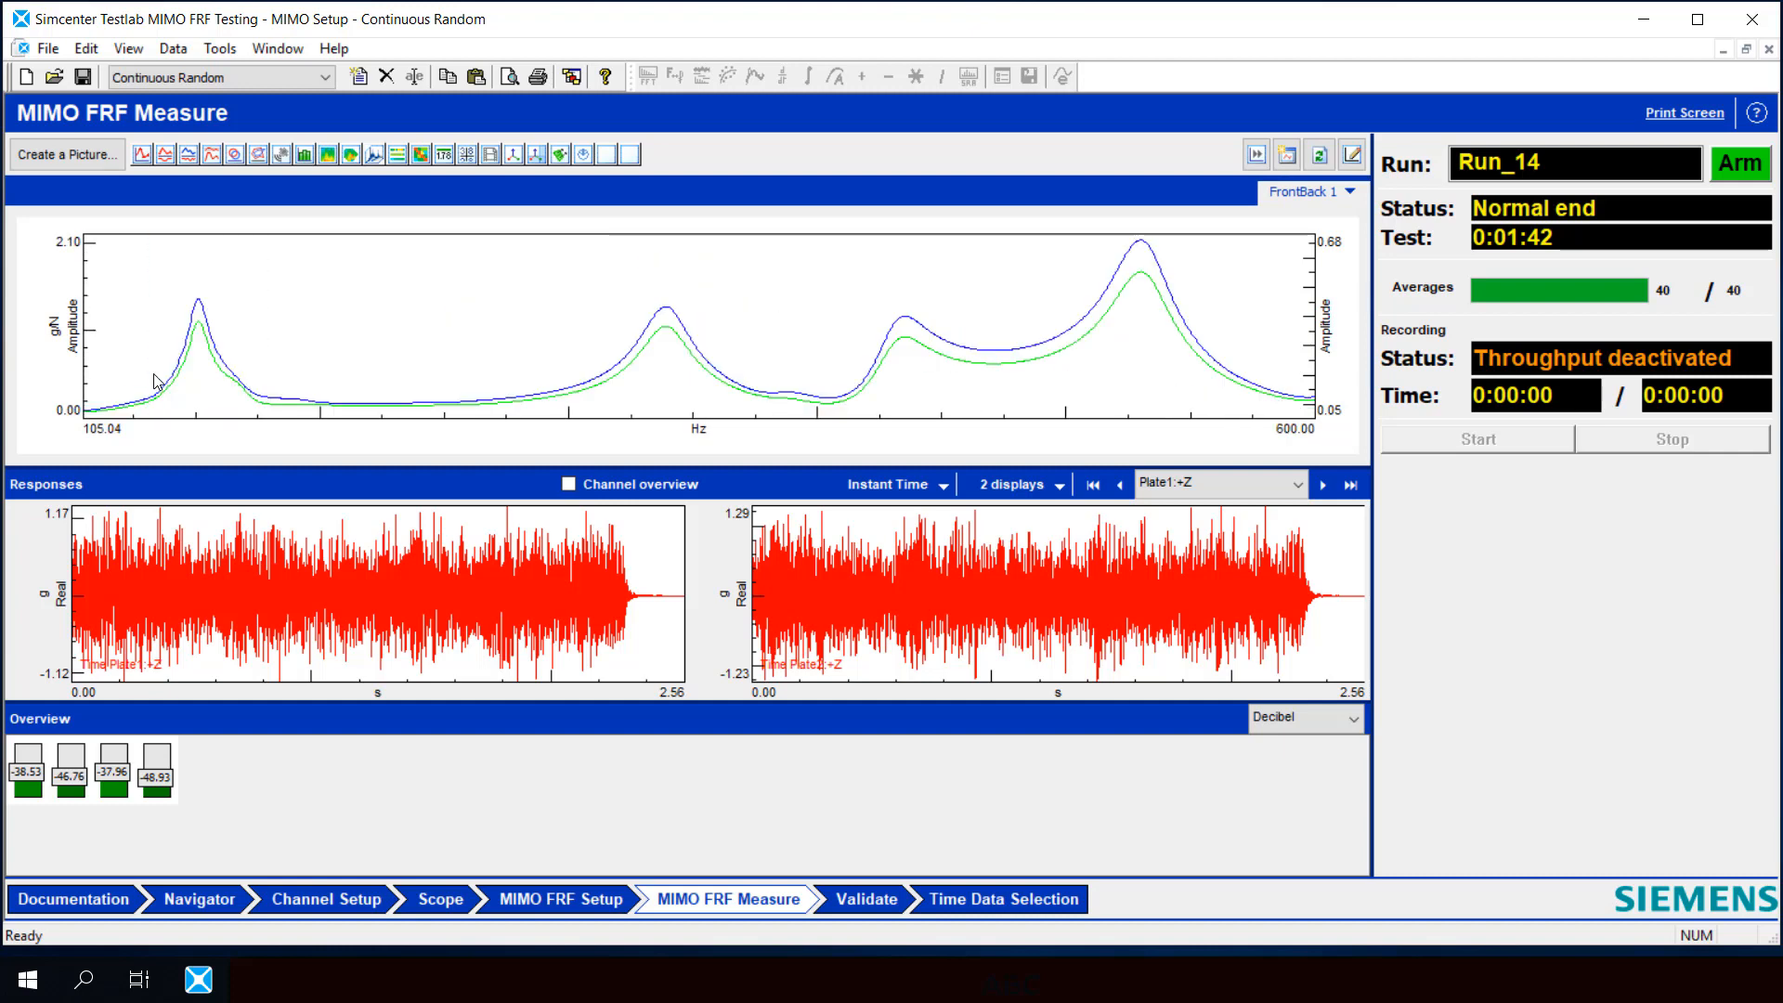
mouse_move(368, 391)
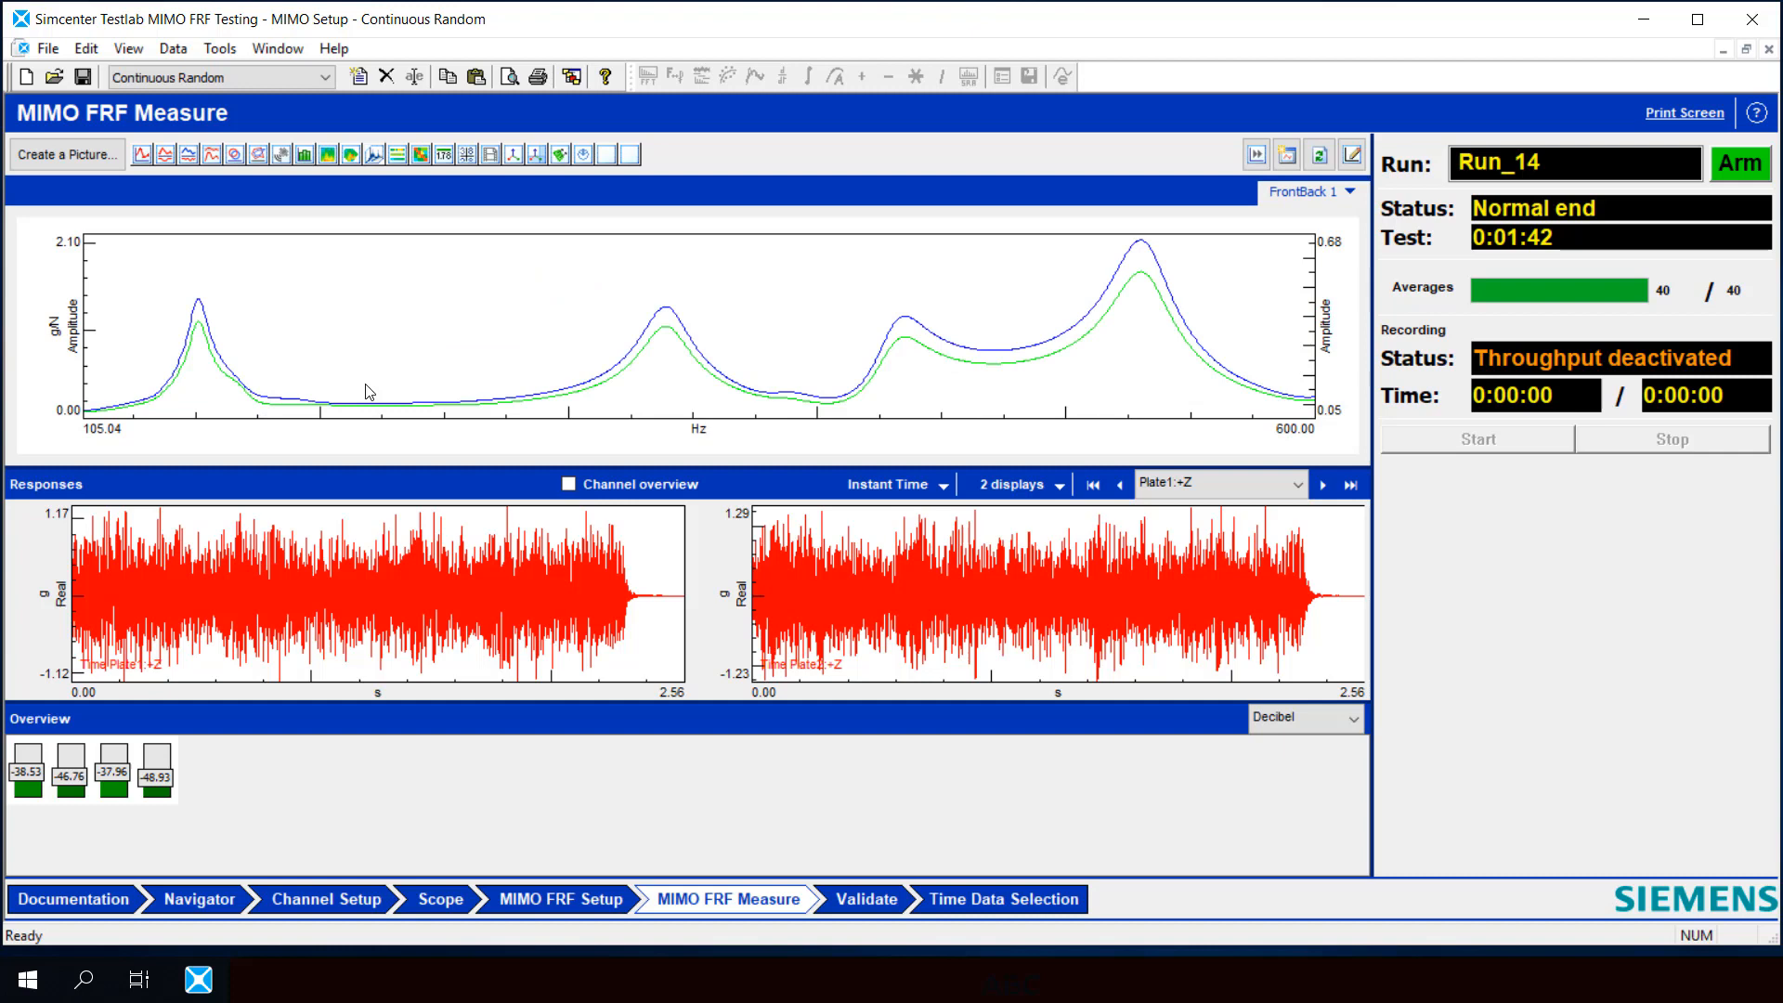
mouse_move(518, 349)
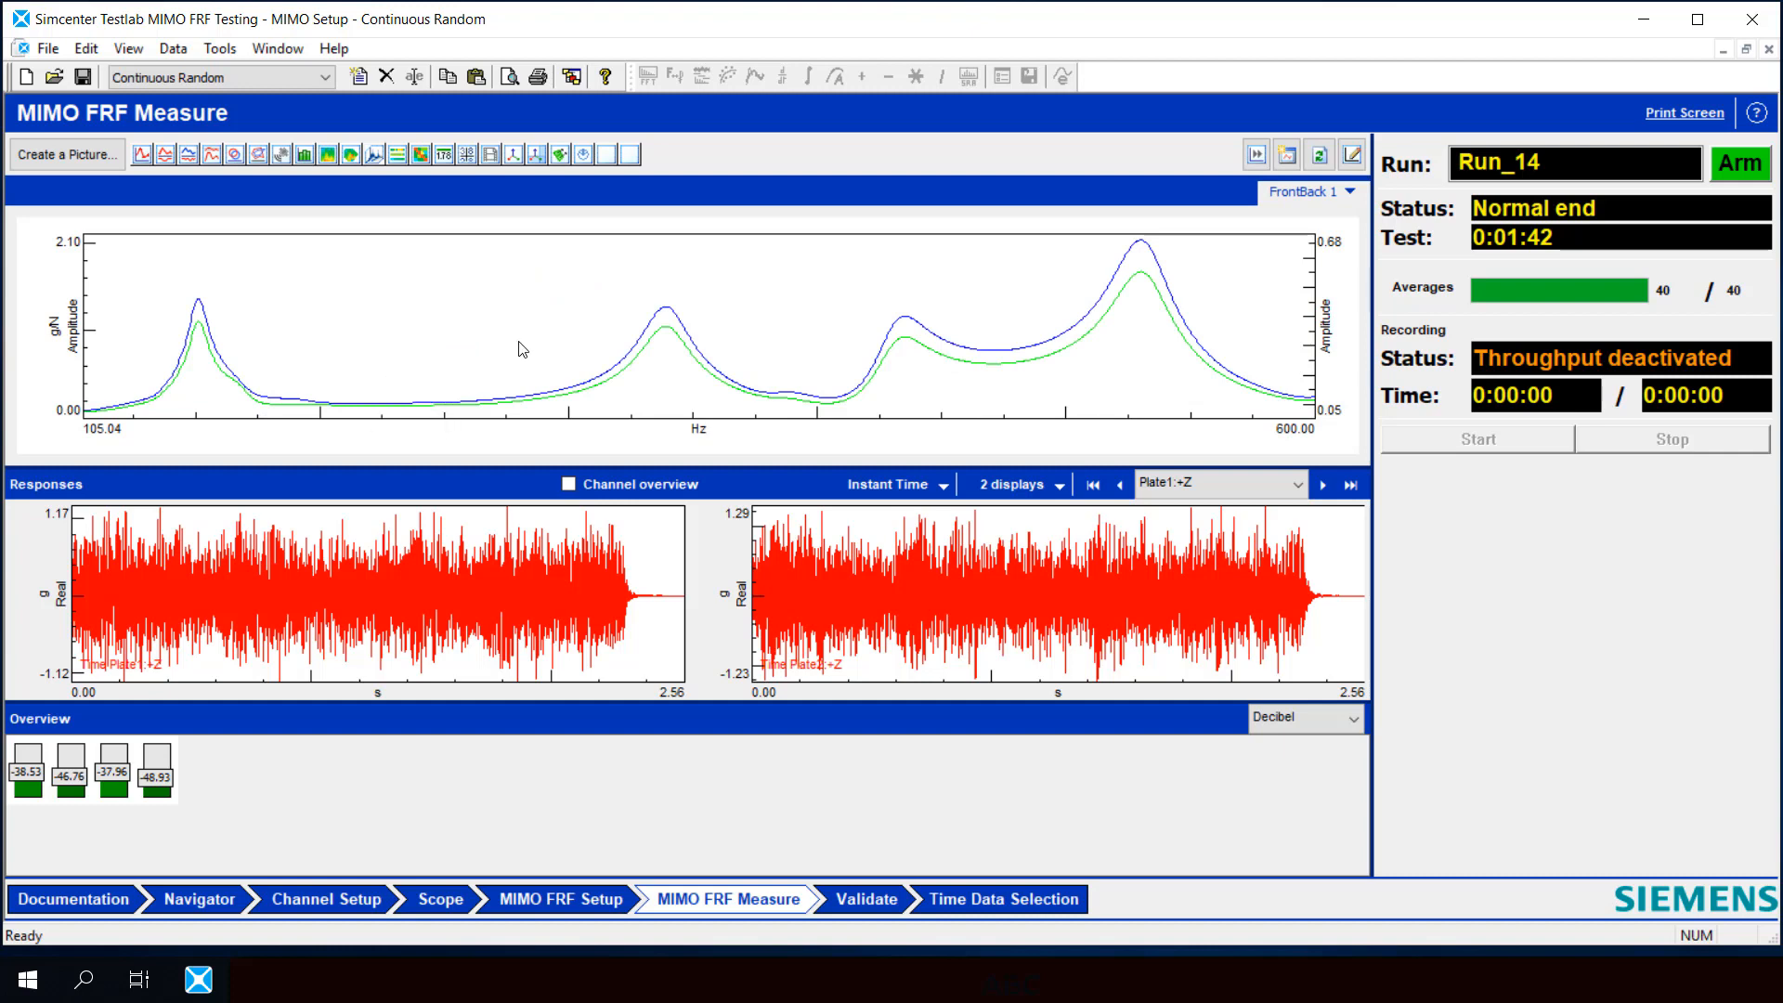